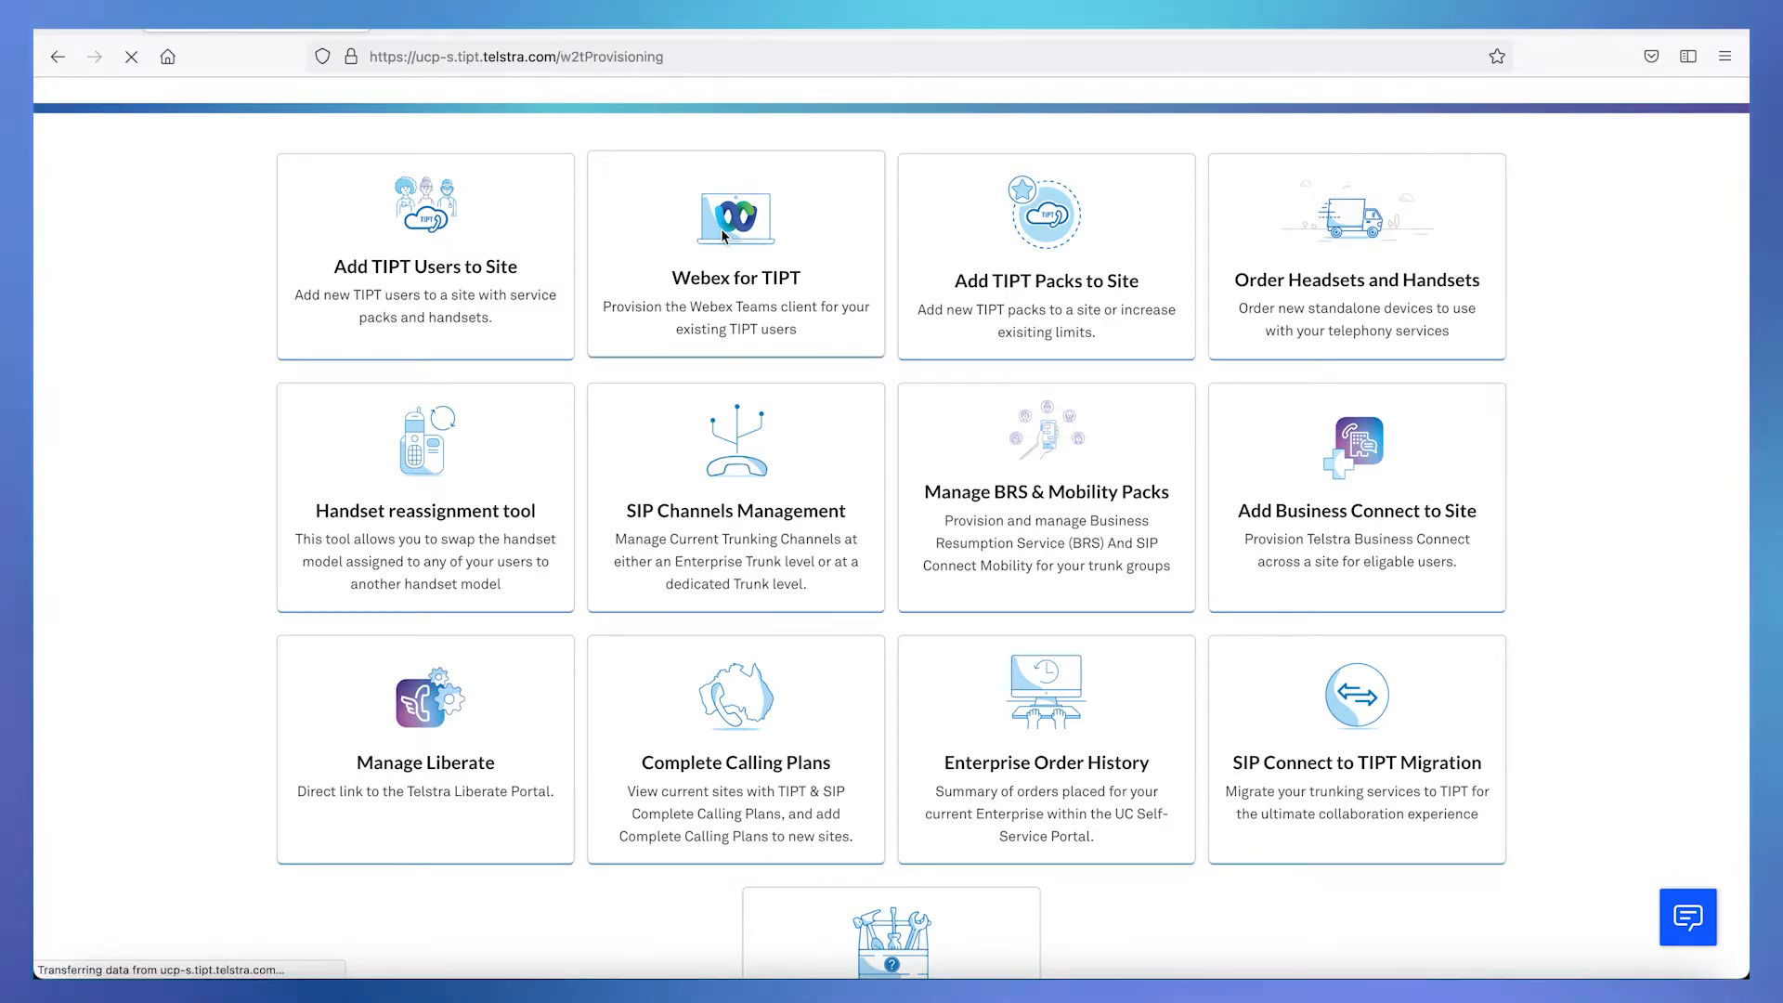
- Enter the Webex for TIPT provisioning area from the dashboard tile
left_click(735, 226)
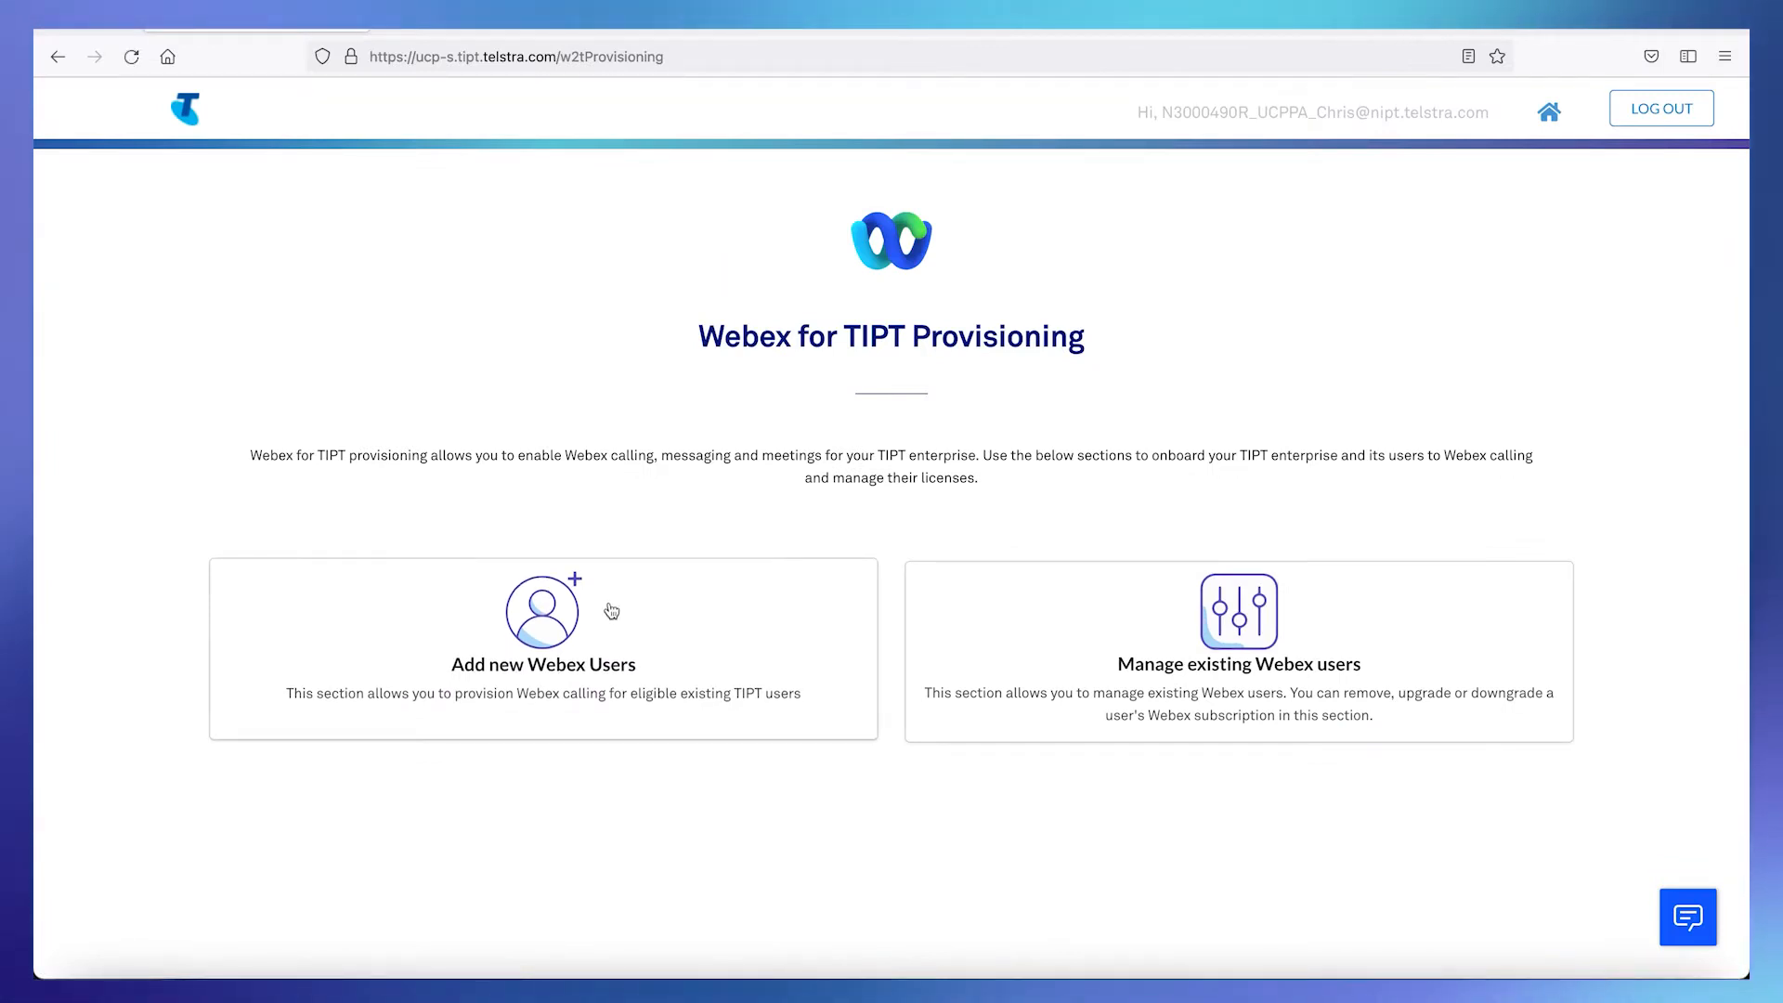
mouse_move(1240, 609)
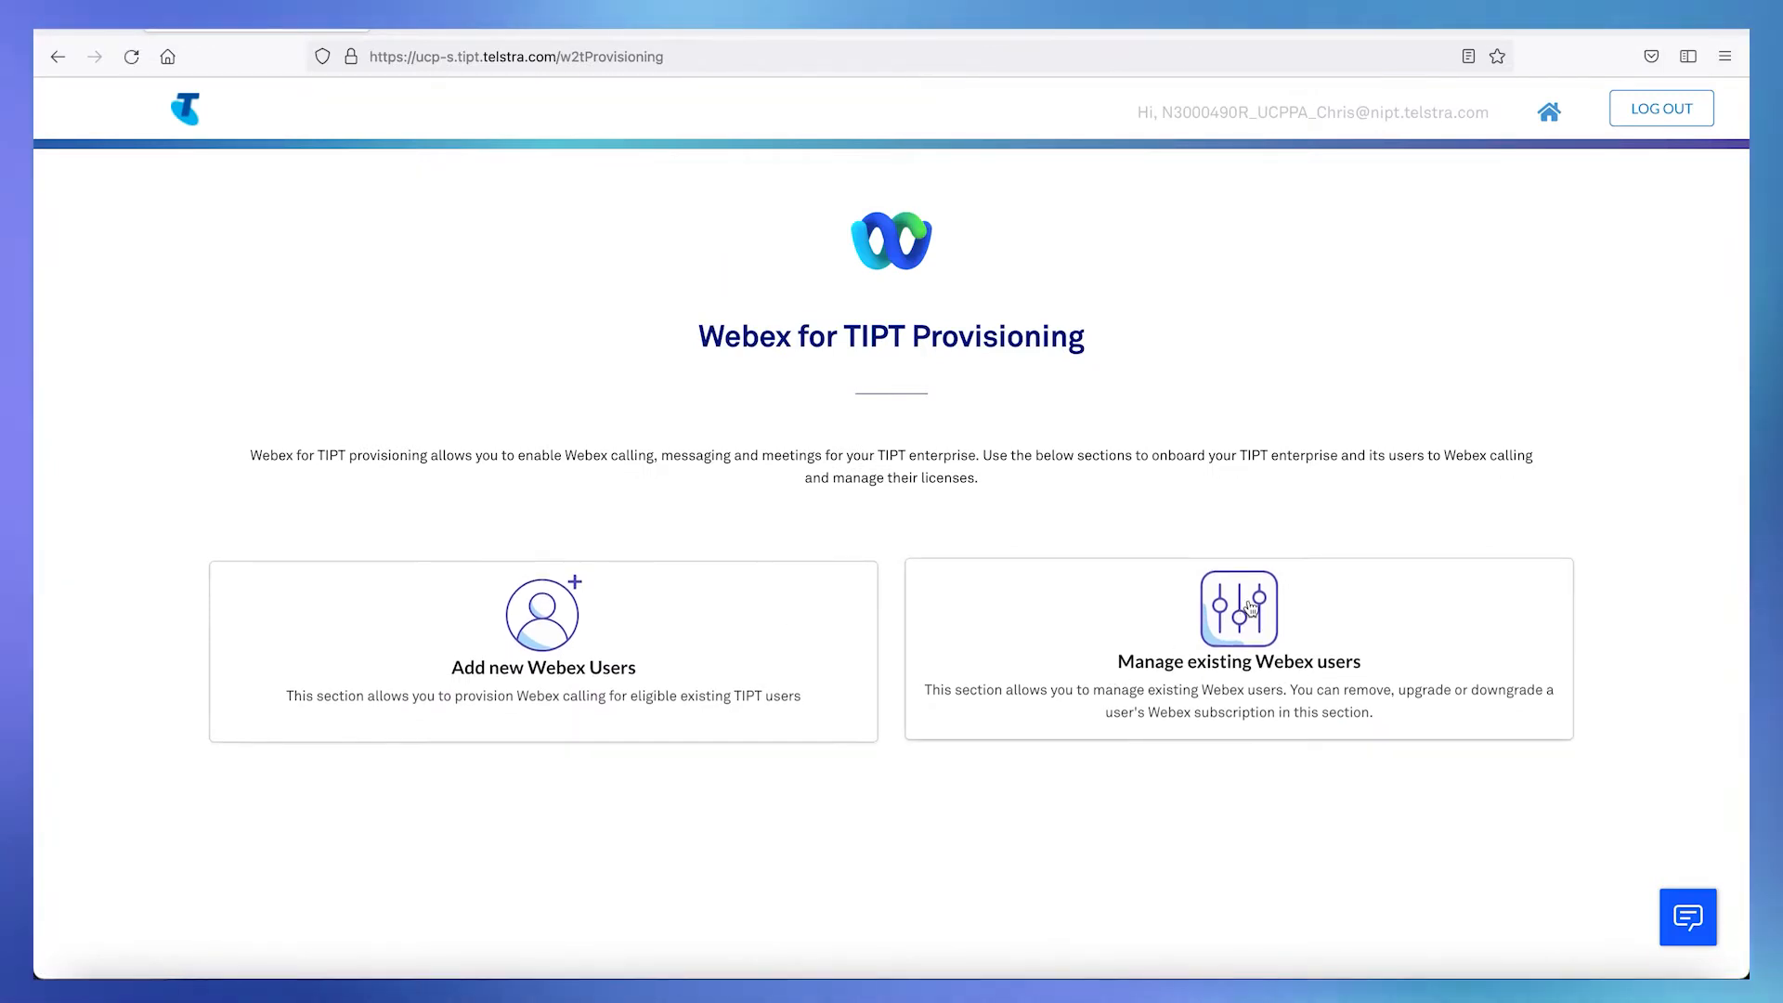
mouse_move(1226, 834)
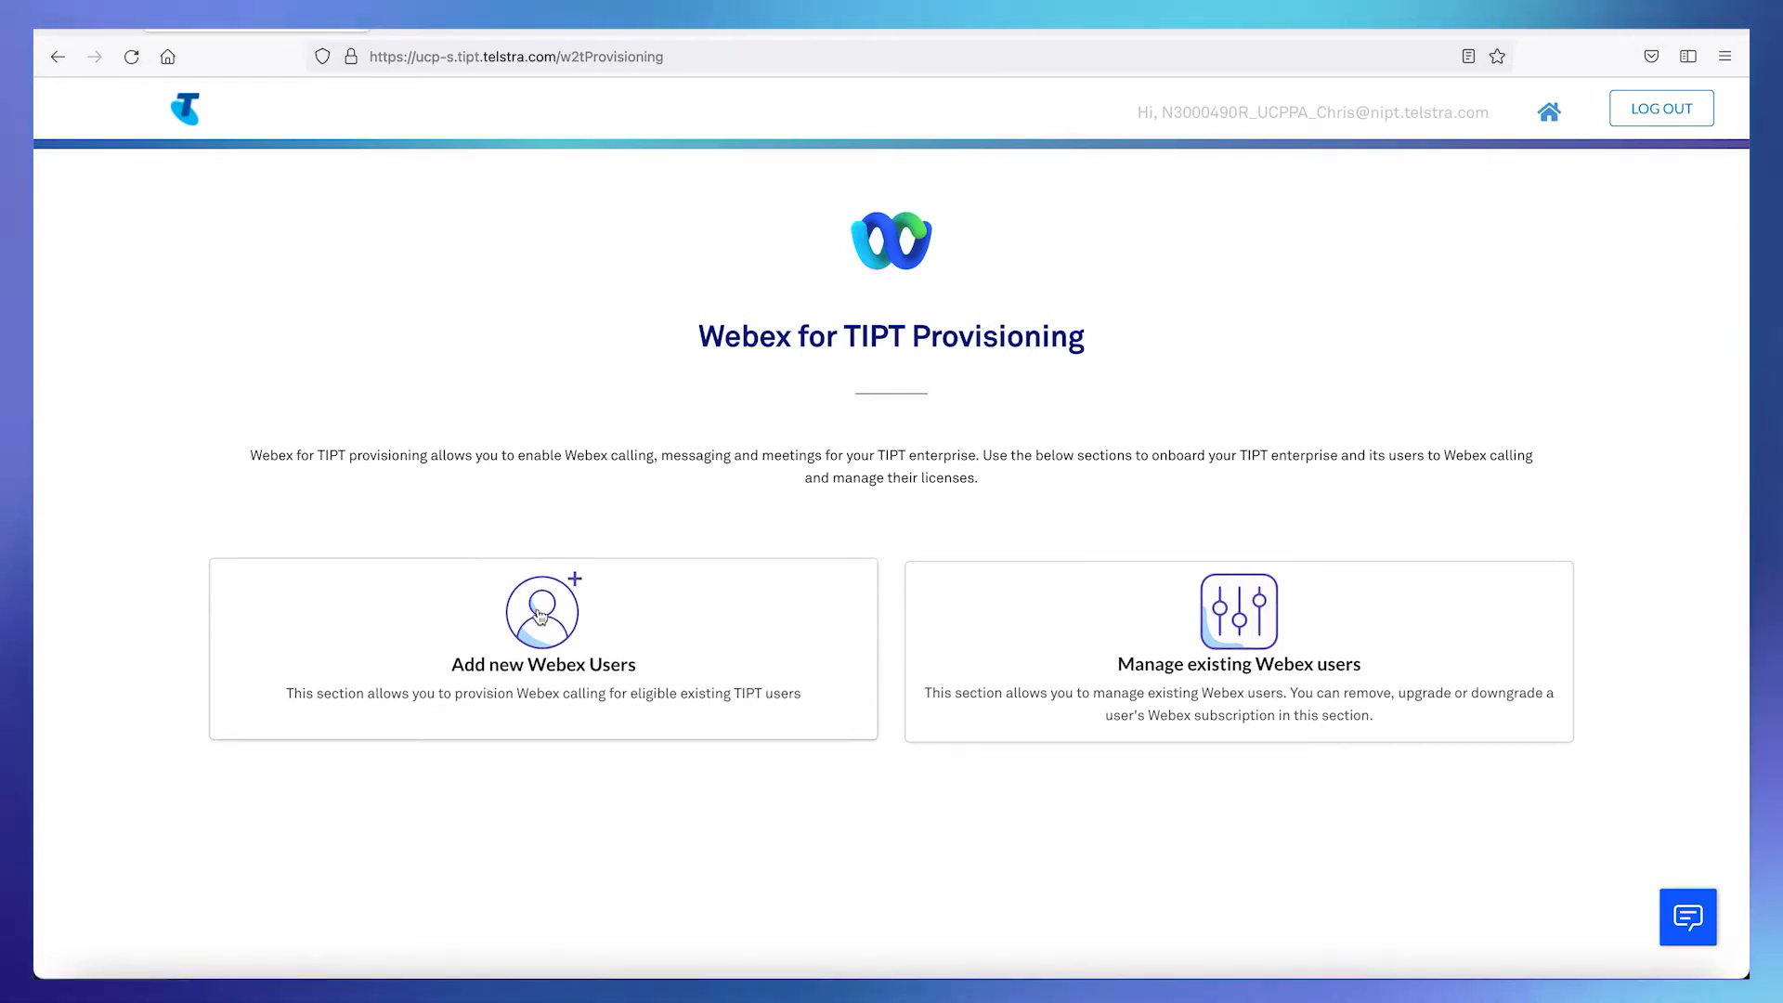
- Begin adding new Webex users and continue past the Customer Contact Details form
left_click(542, 615)
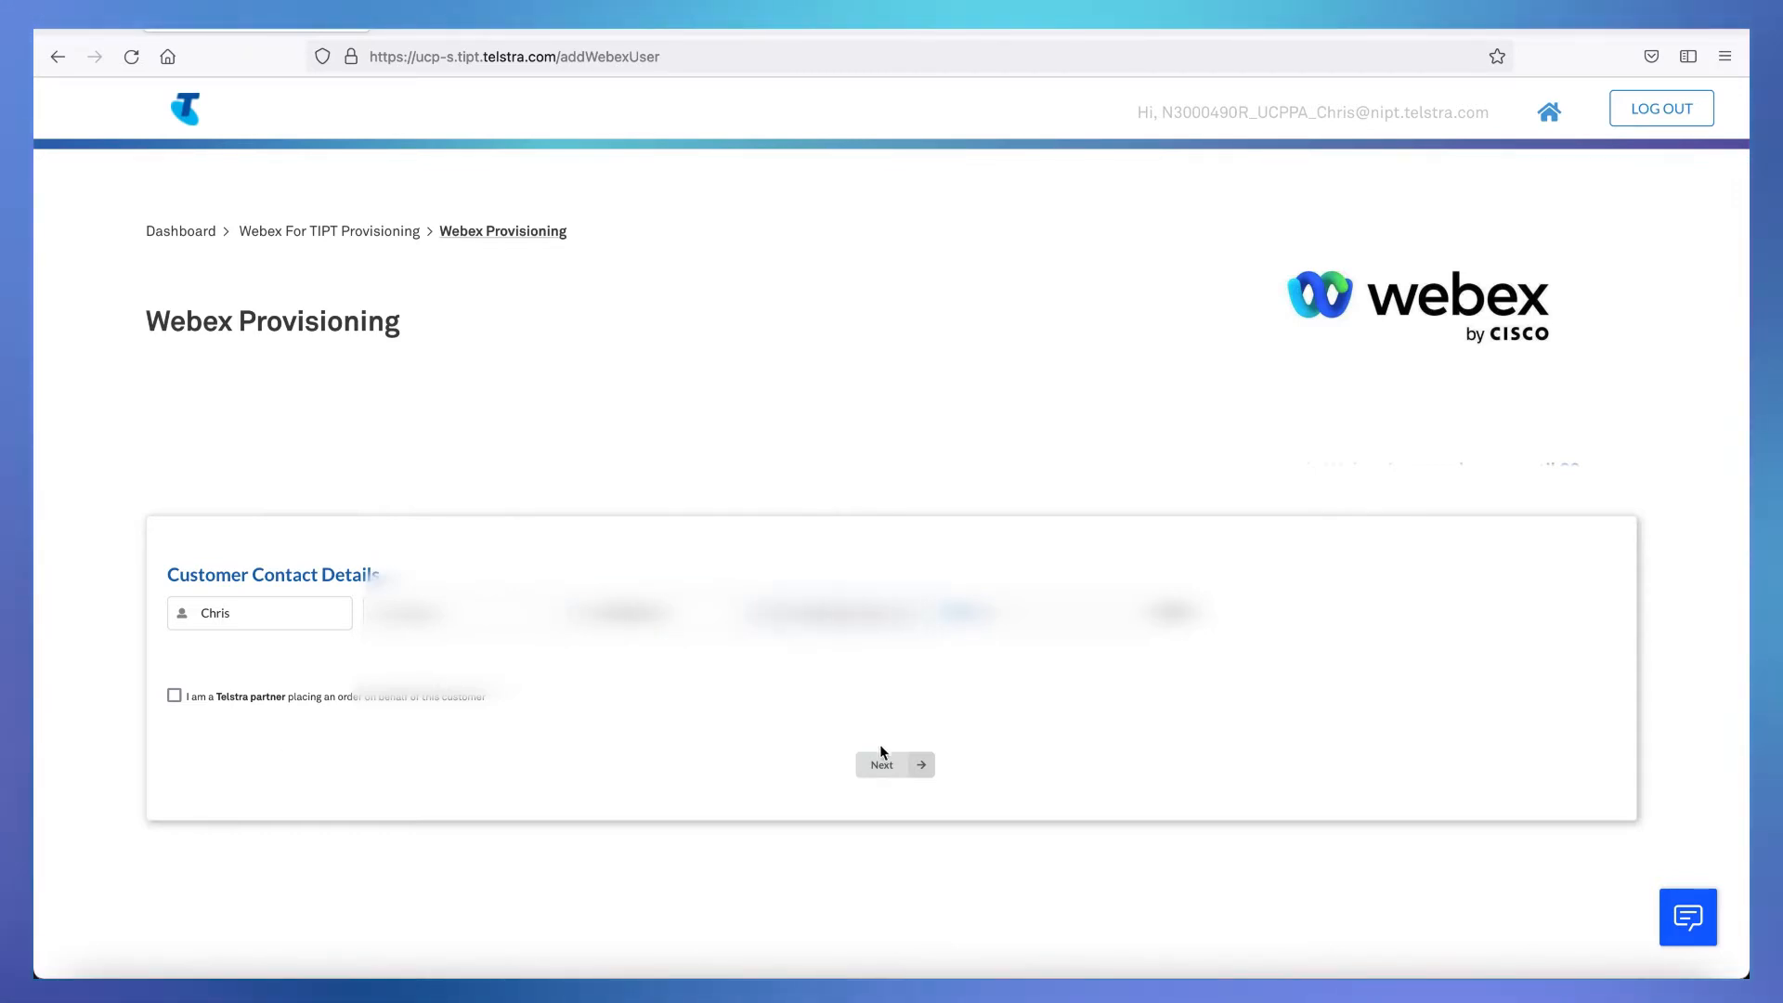
left_click(893, 764)
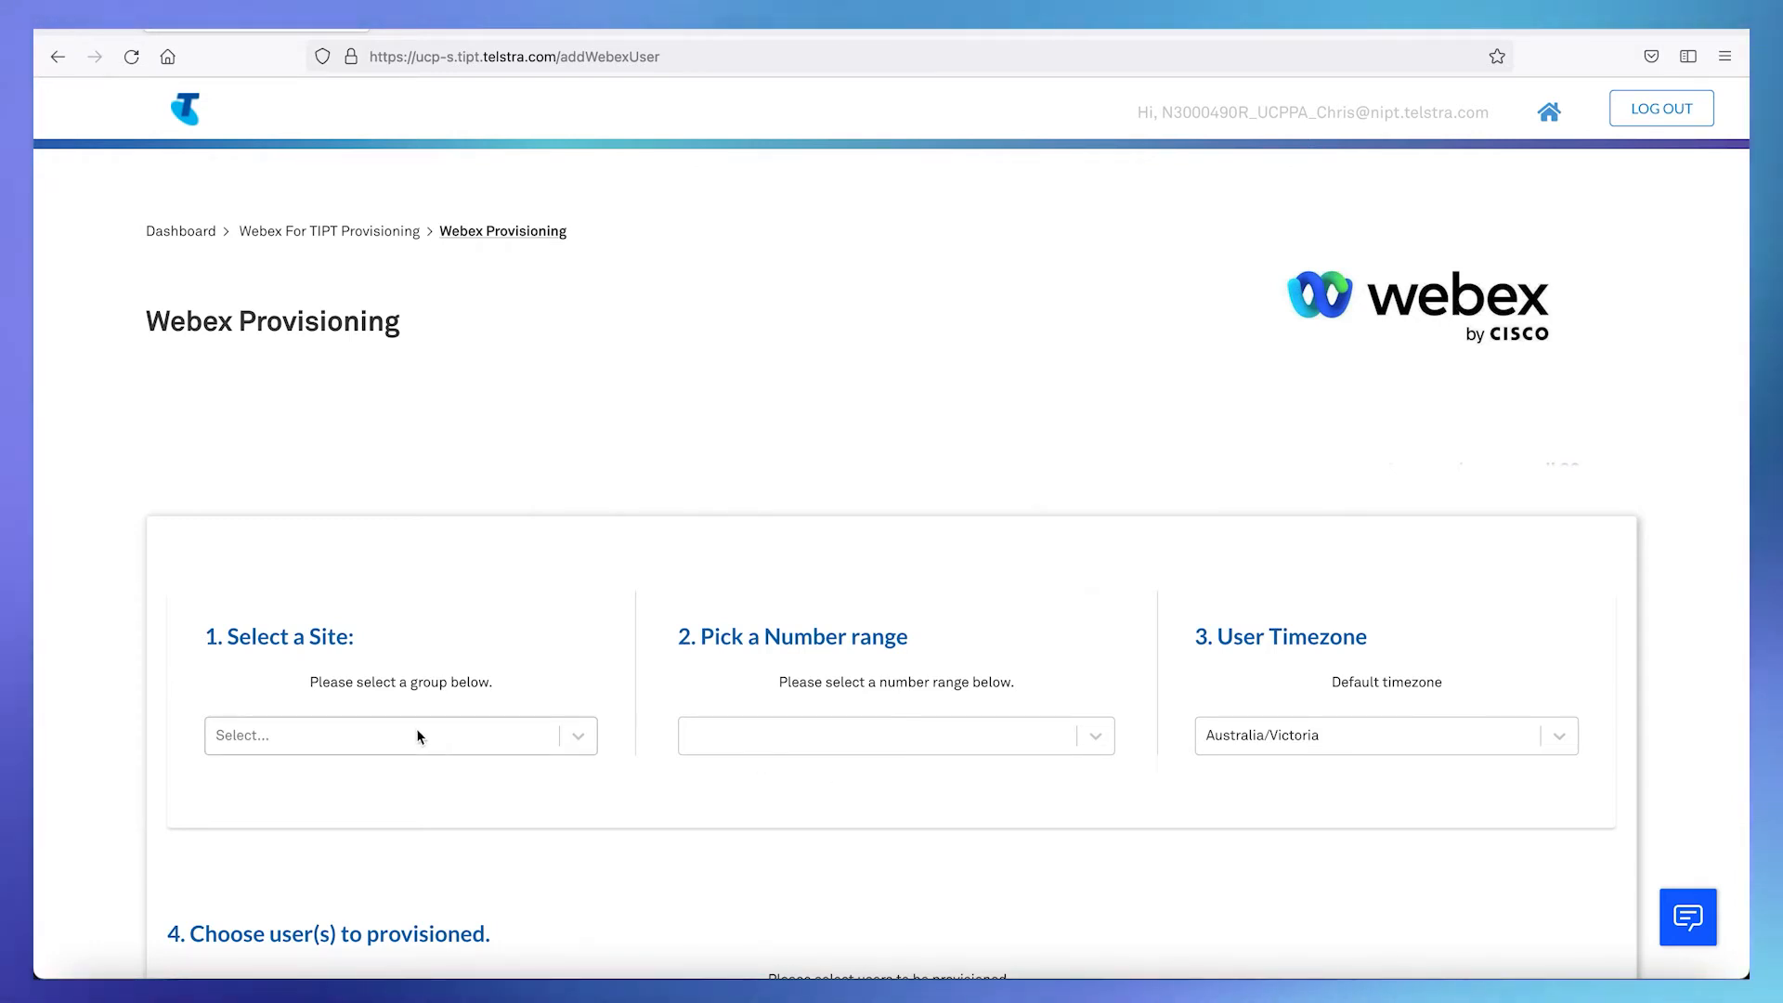
- Choose the Accreditation Co site and the 362328300 - 362328399 number range
left_click(386, 736)
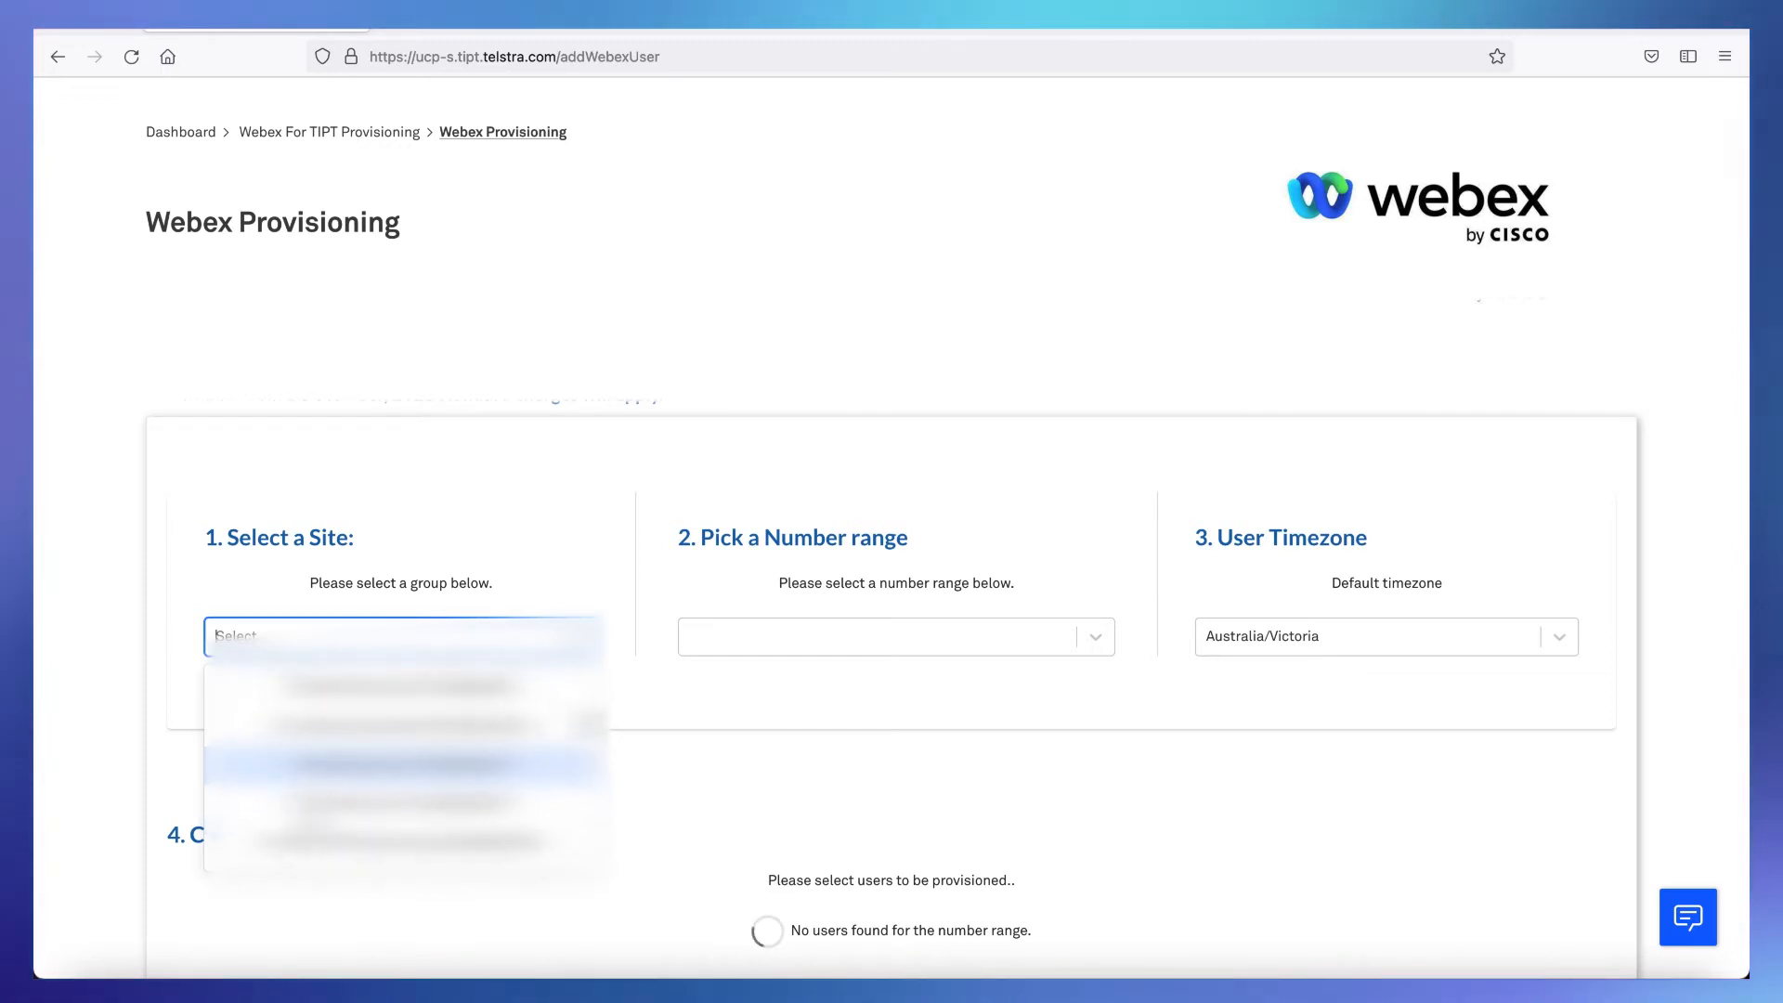
left_click(399, 765)
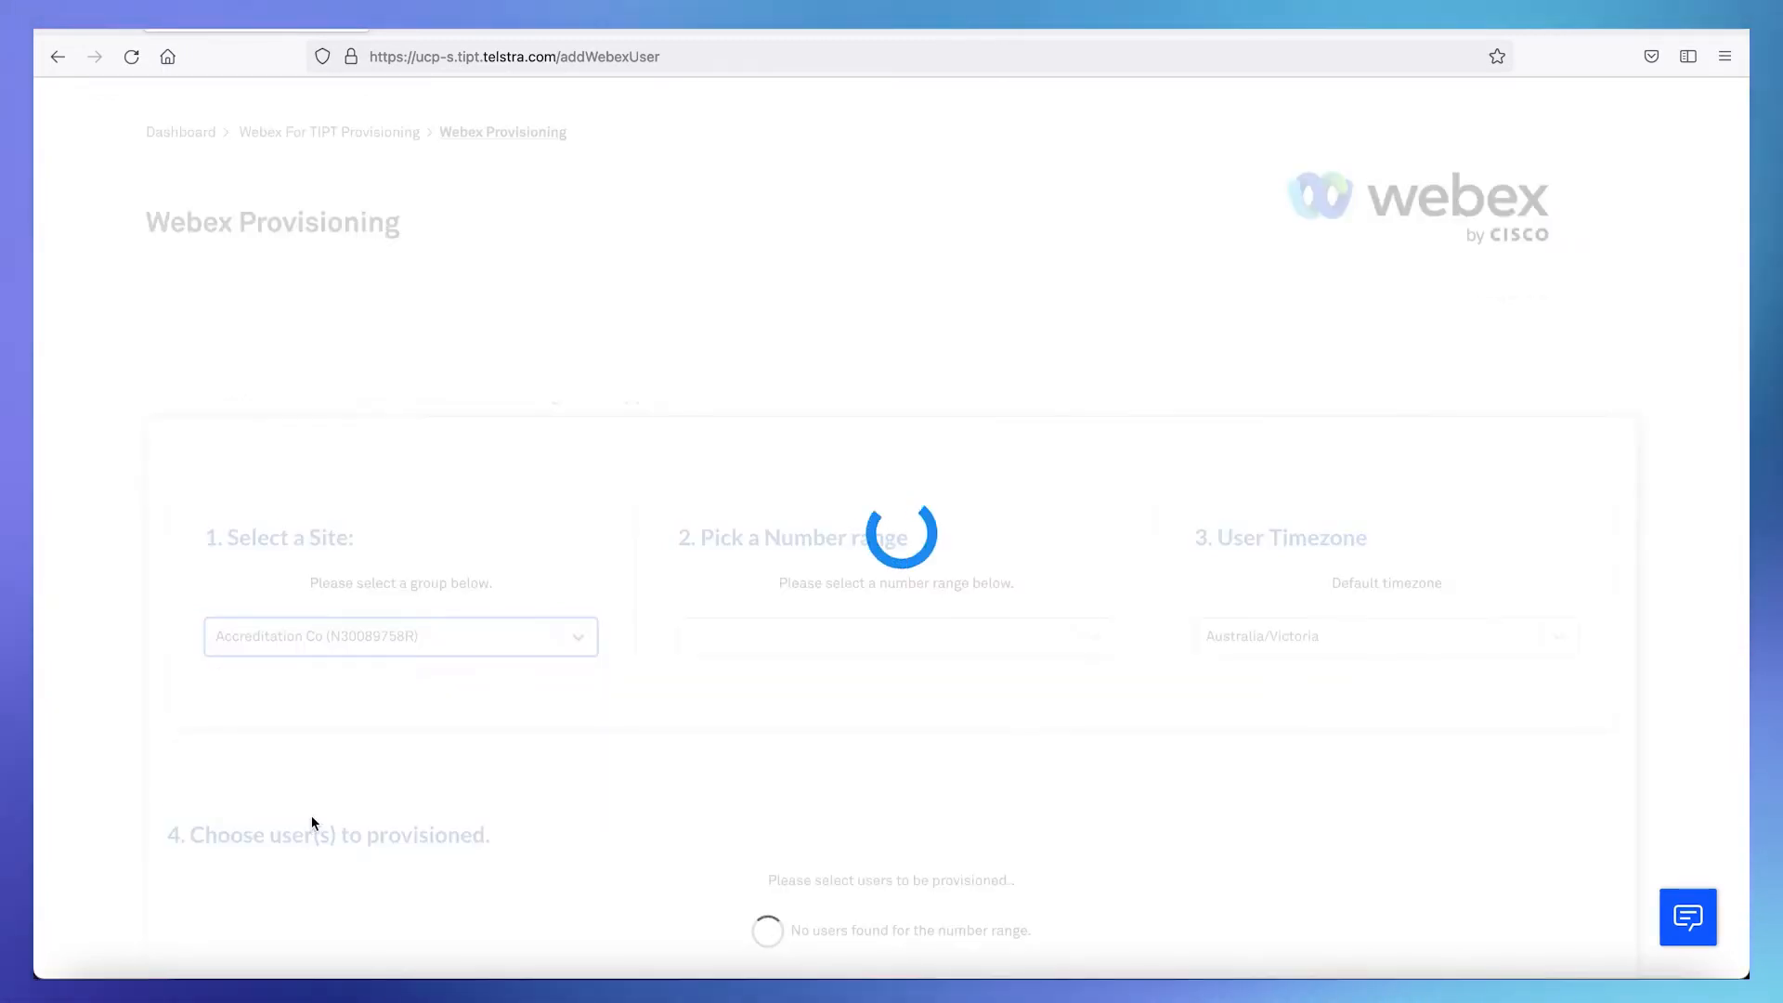
left_click(896, 635)
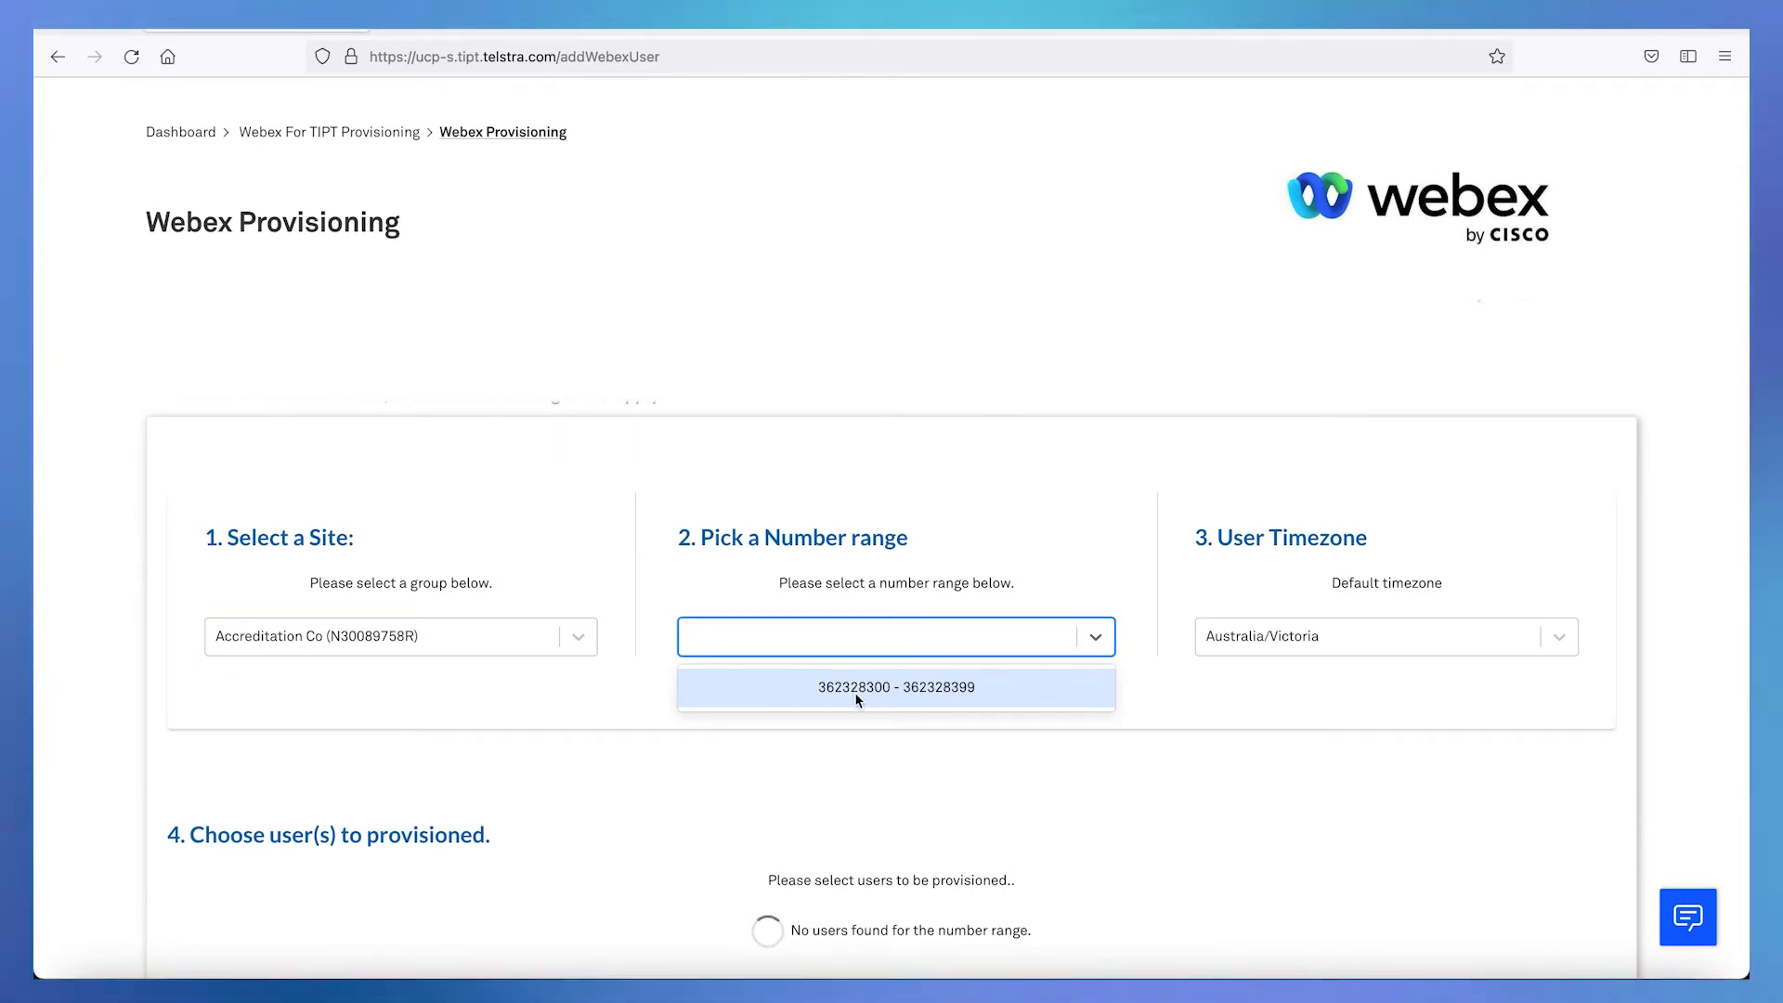
left_click(881, 635)
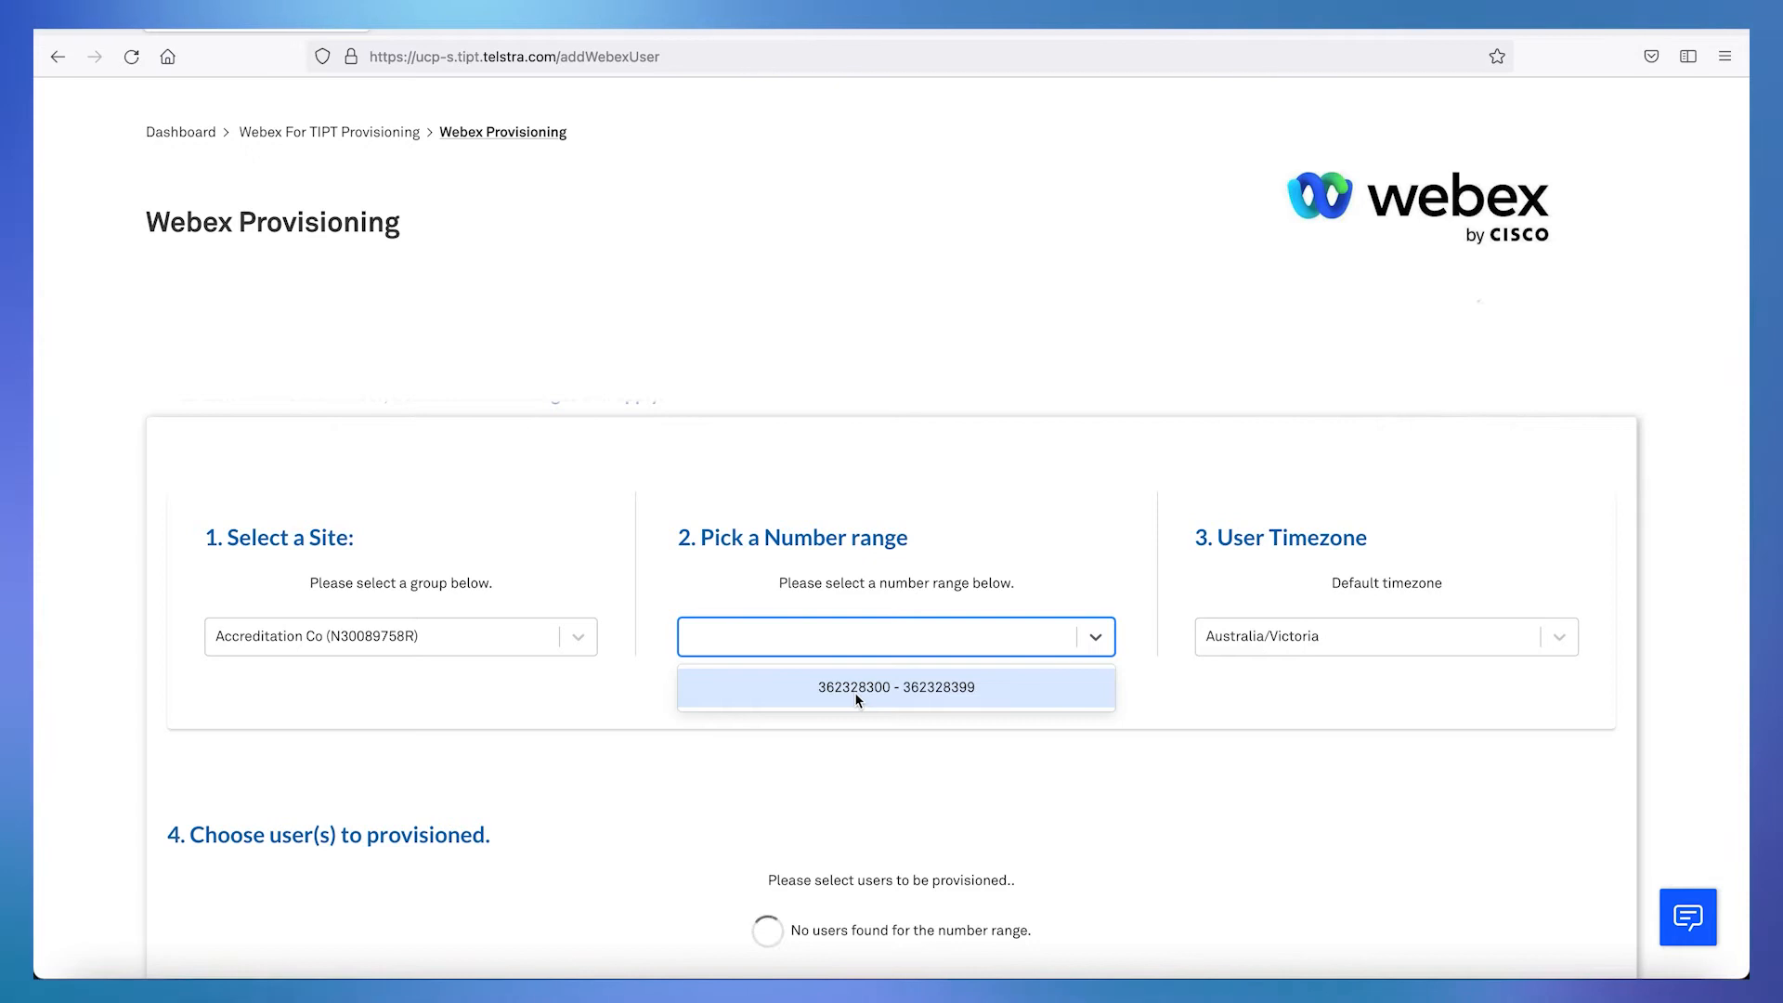
left_click(896, 687)
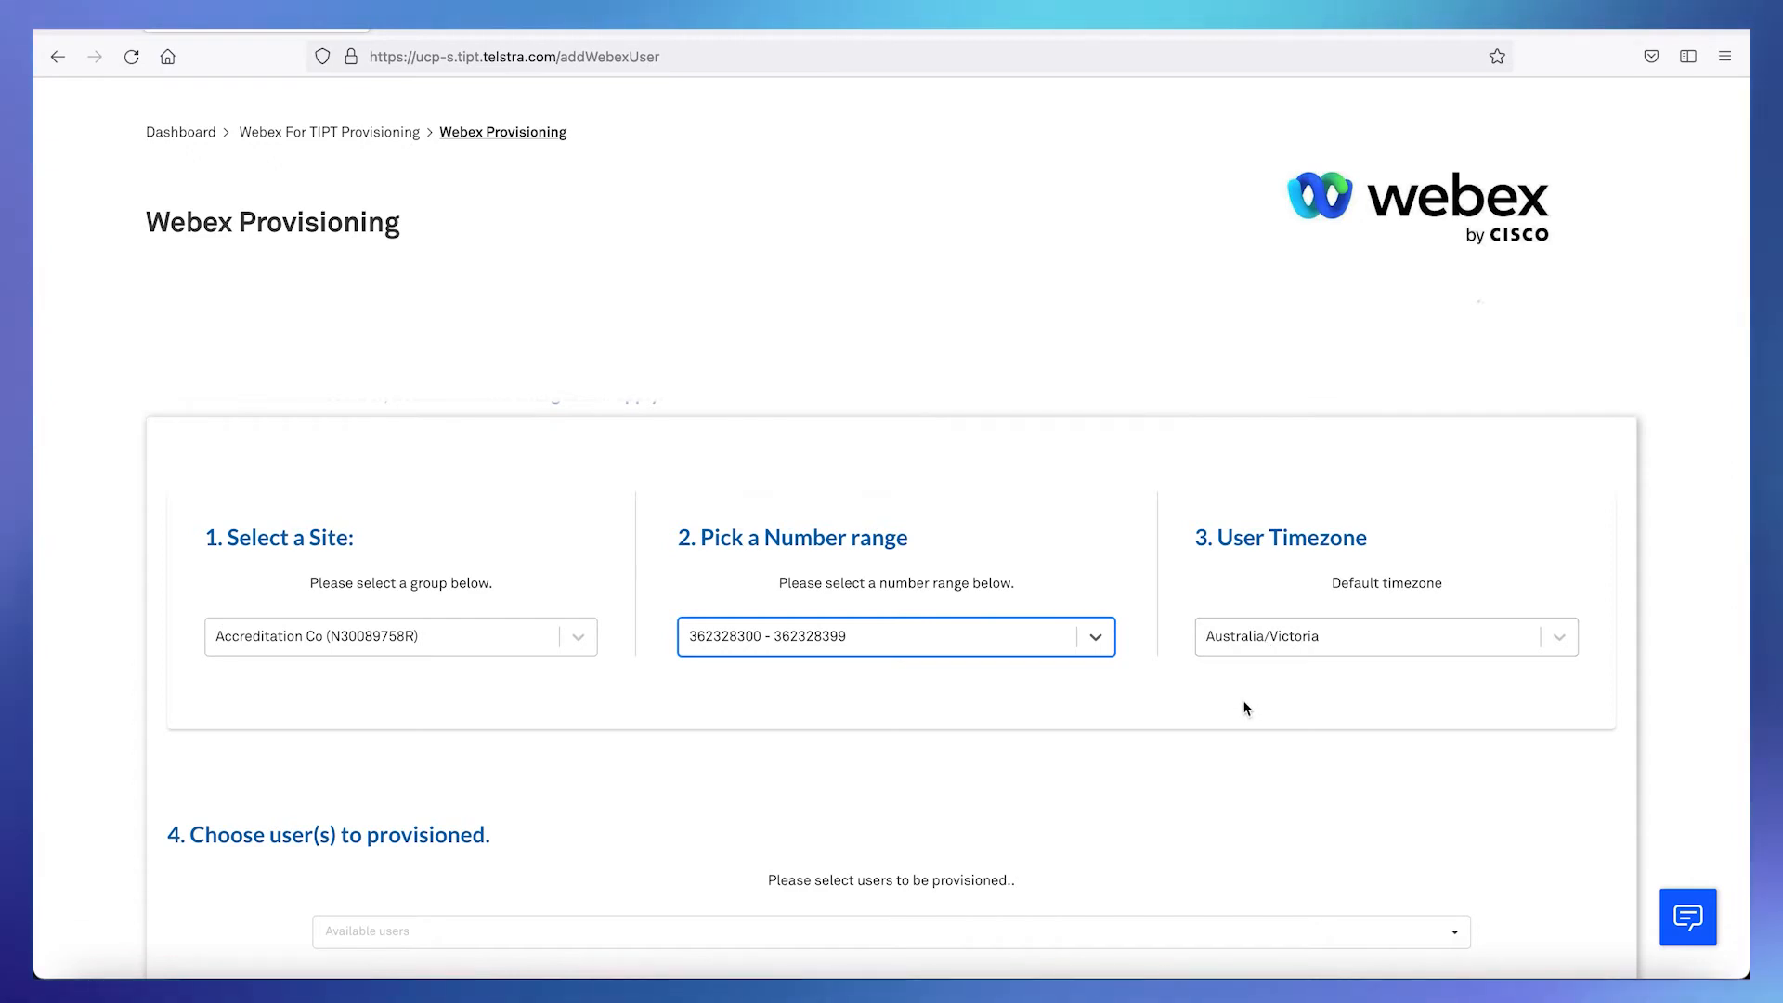
scroll("down", 3)
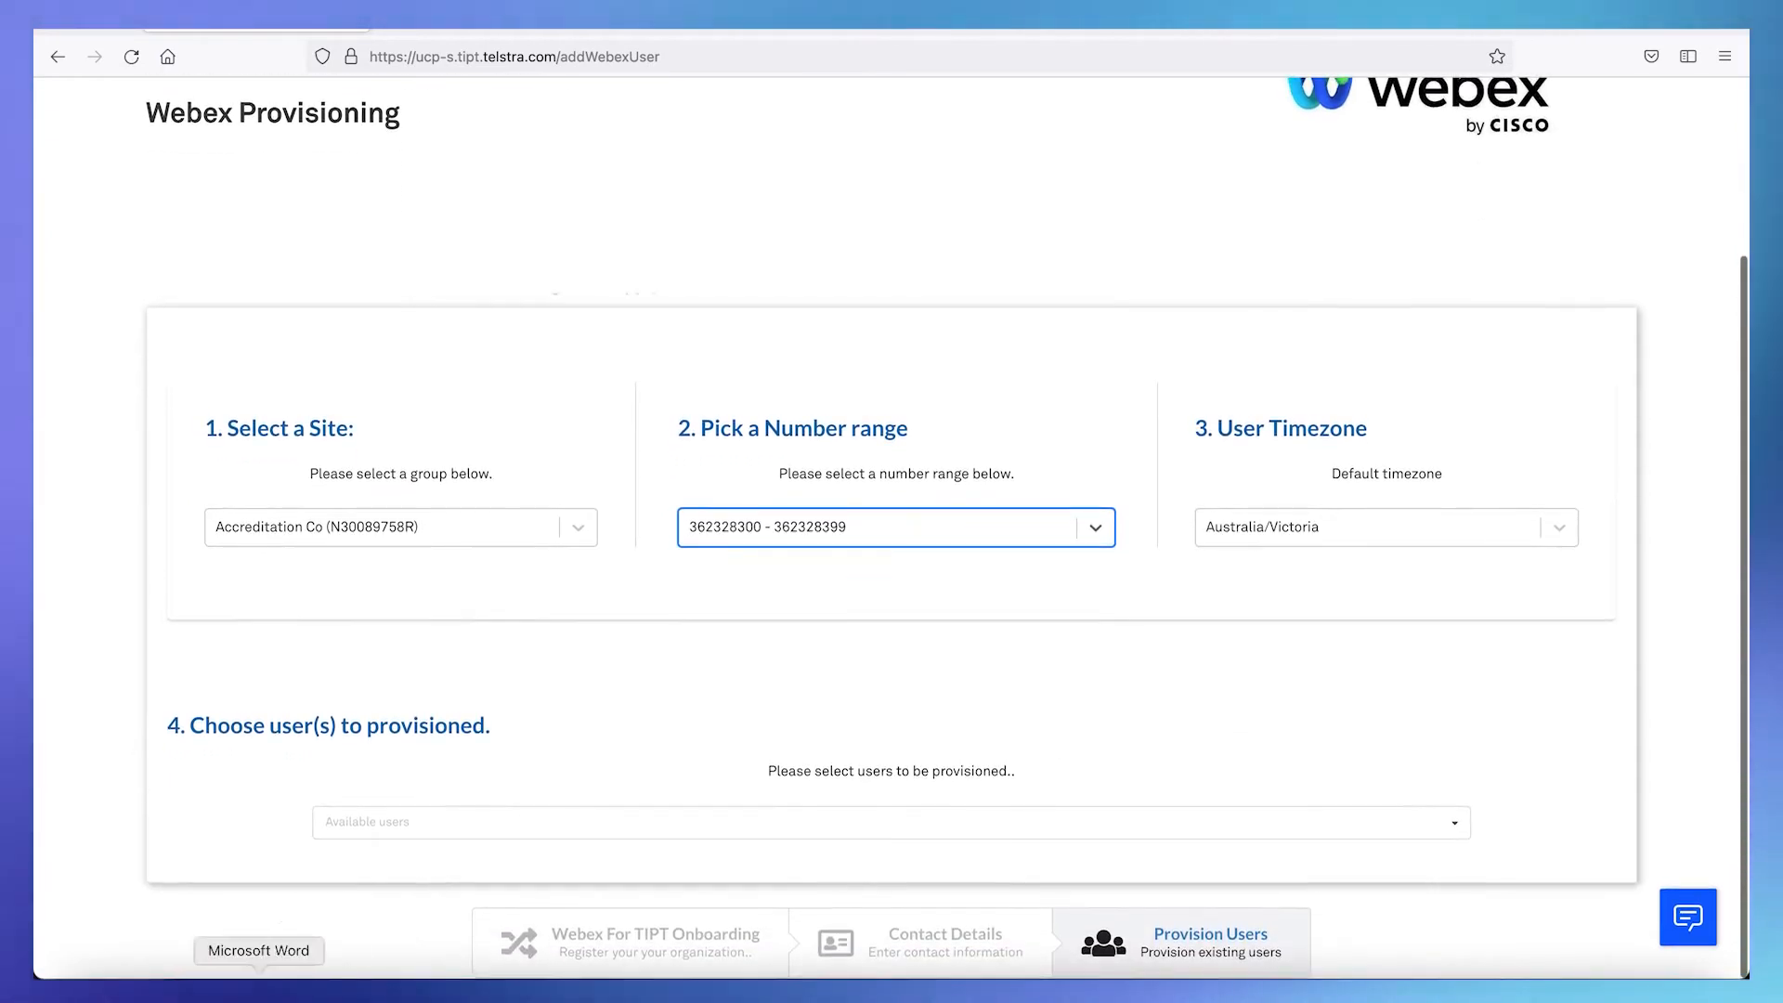
left_click(890, 823)
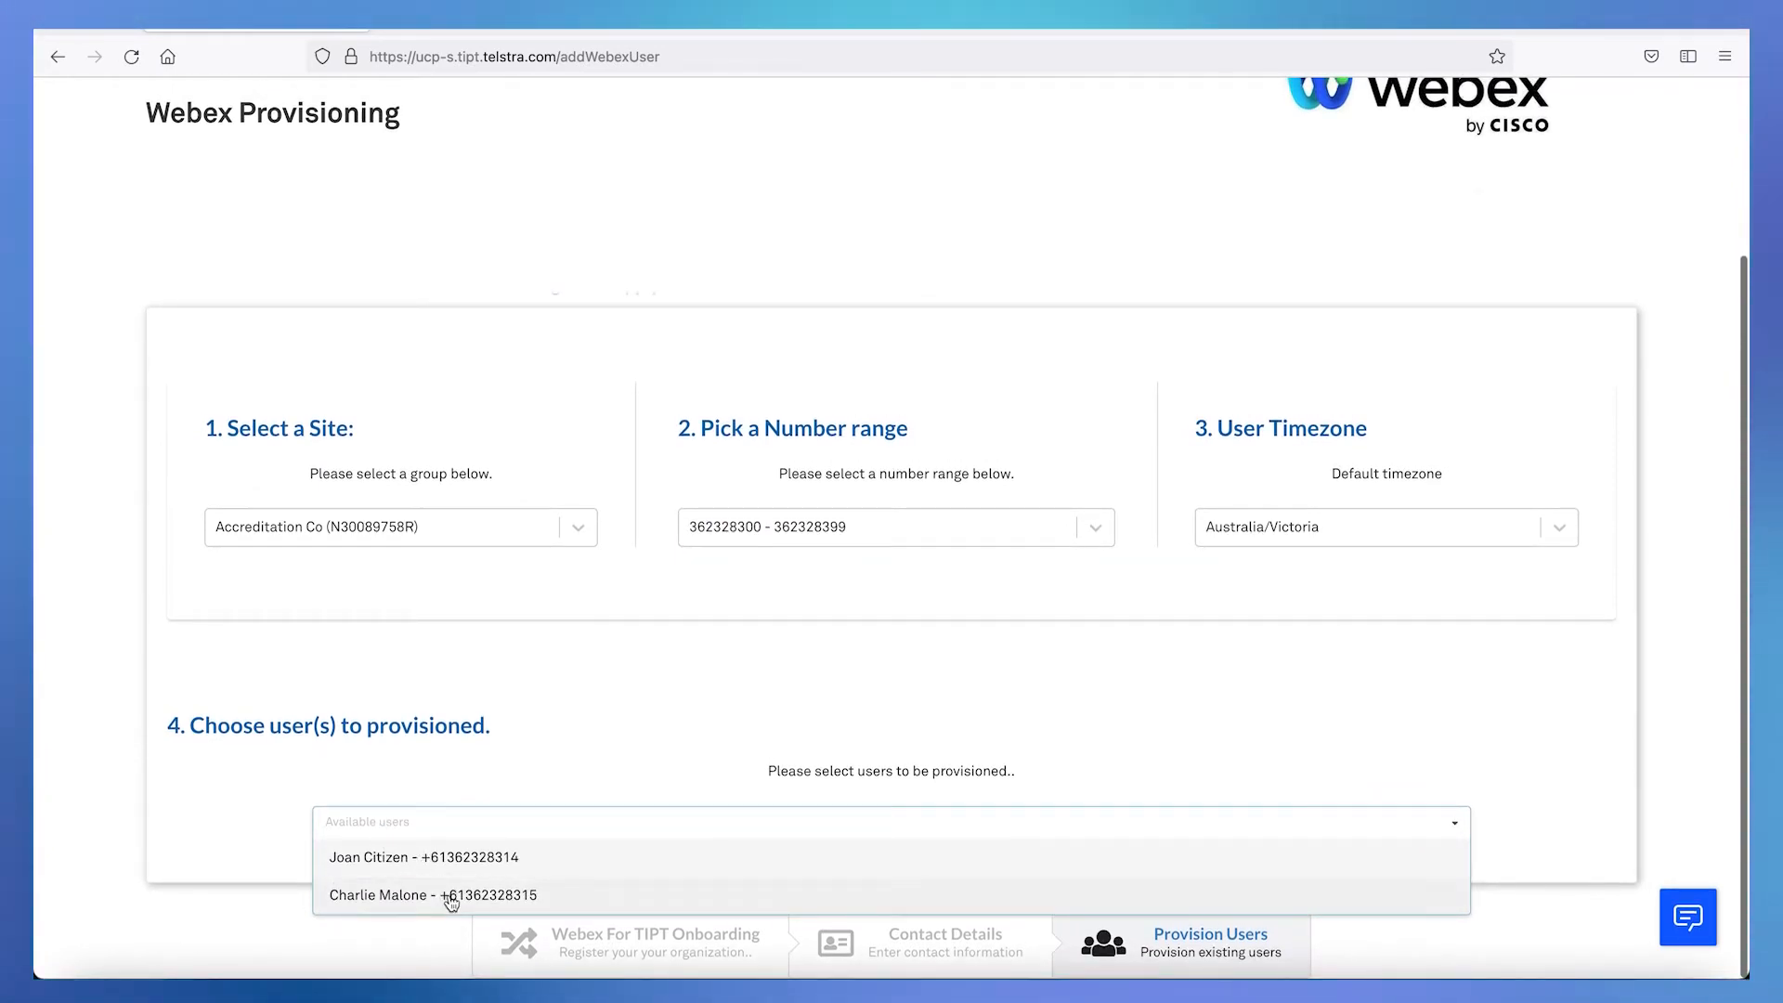
mouse_move(470, 856)
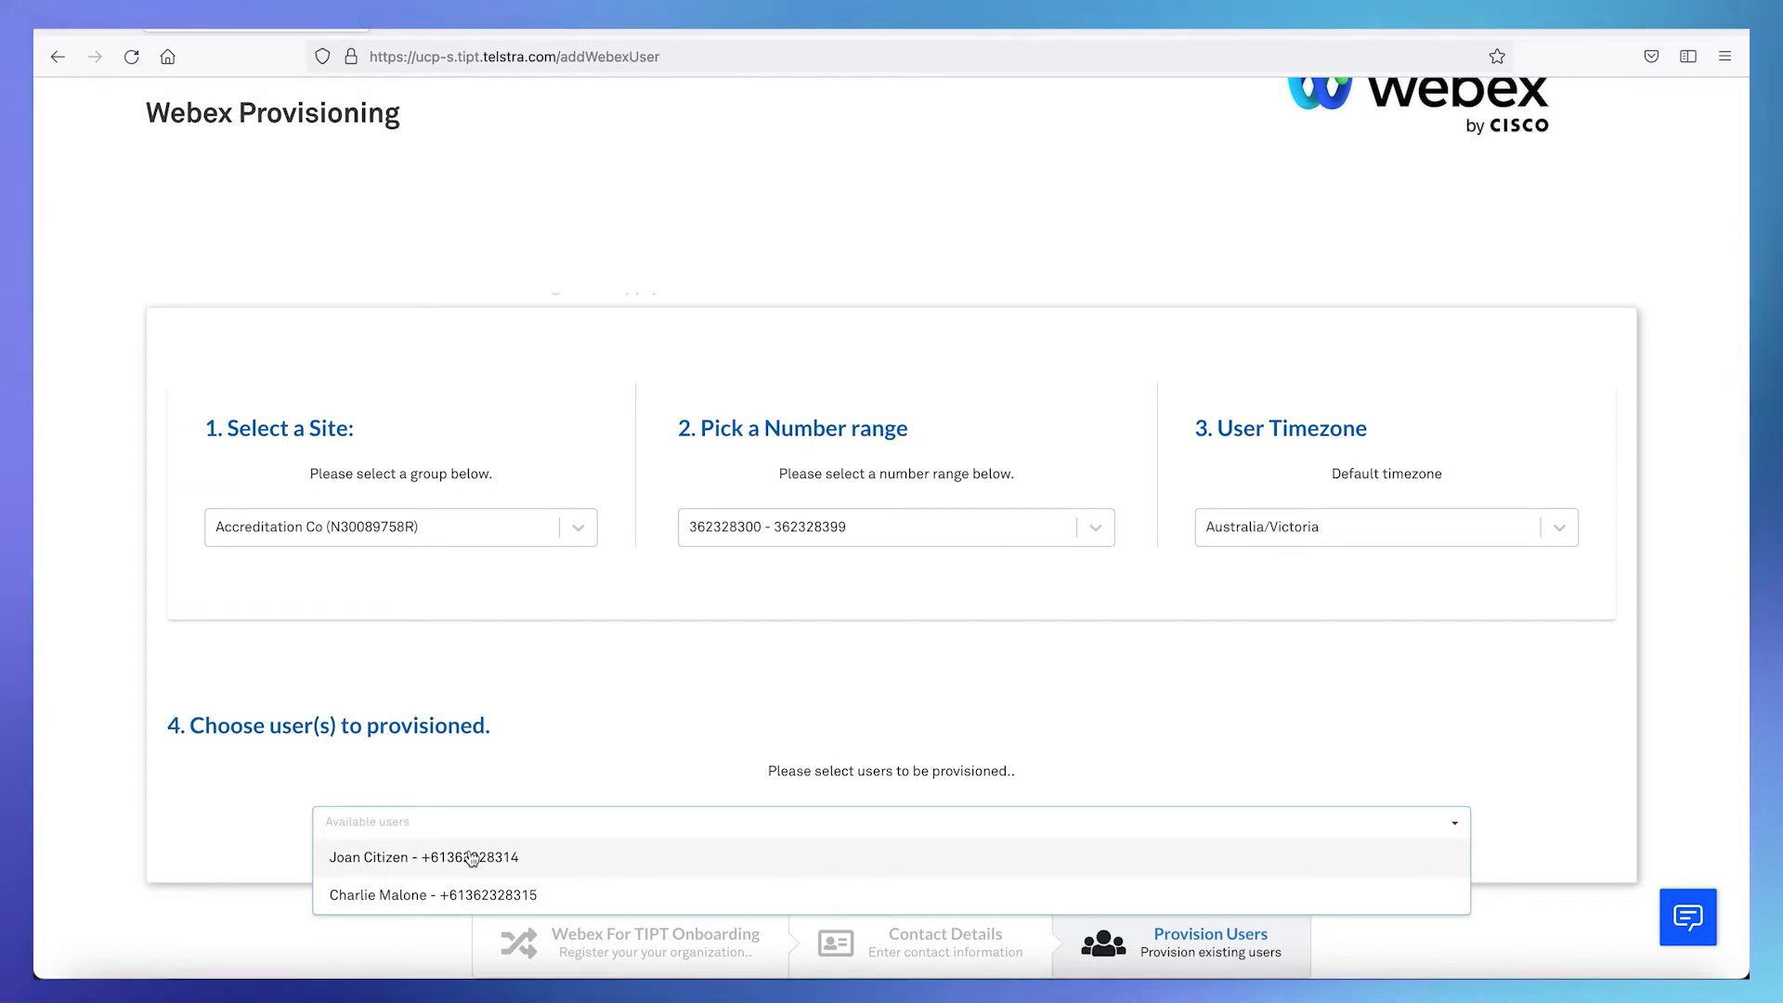
mouse_move(466, 895)
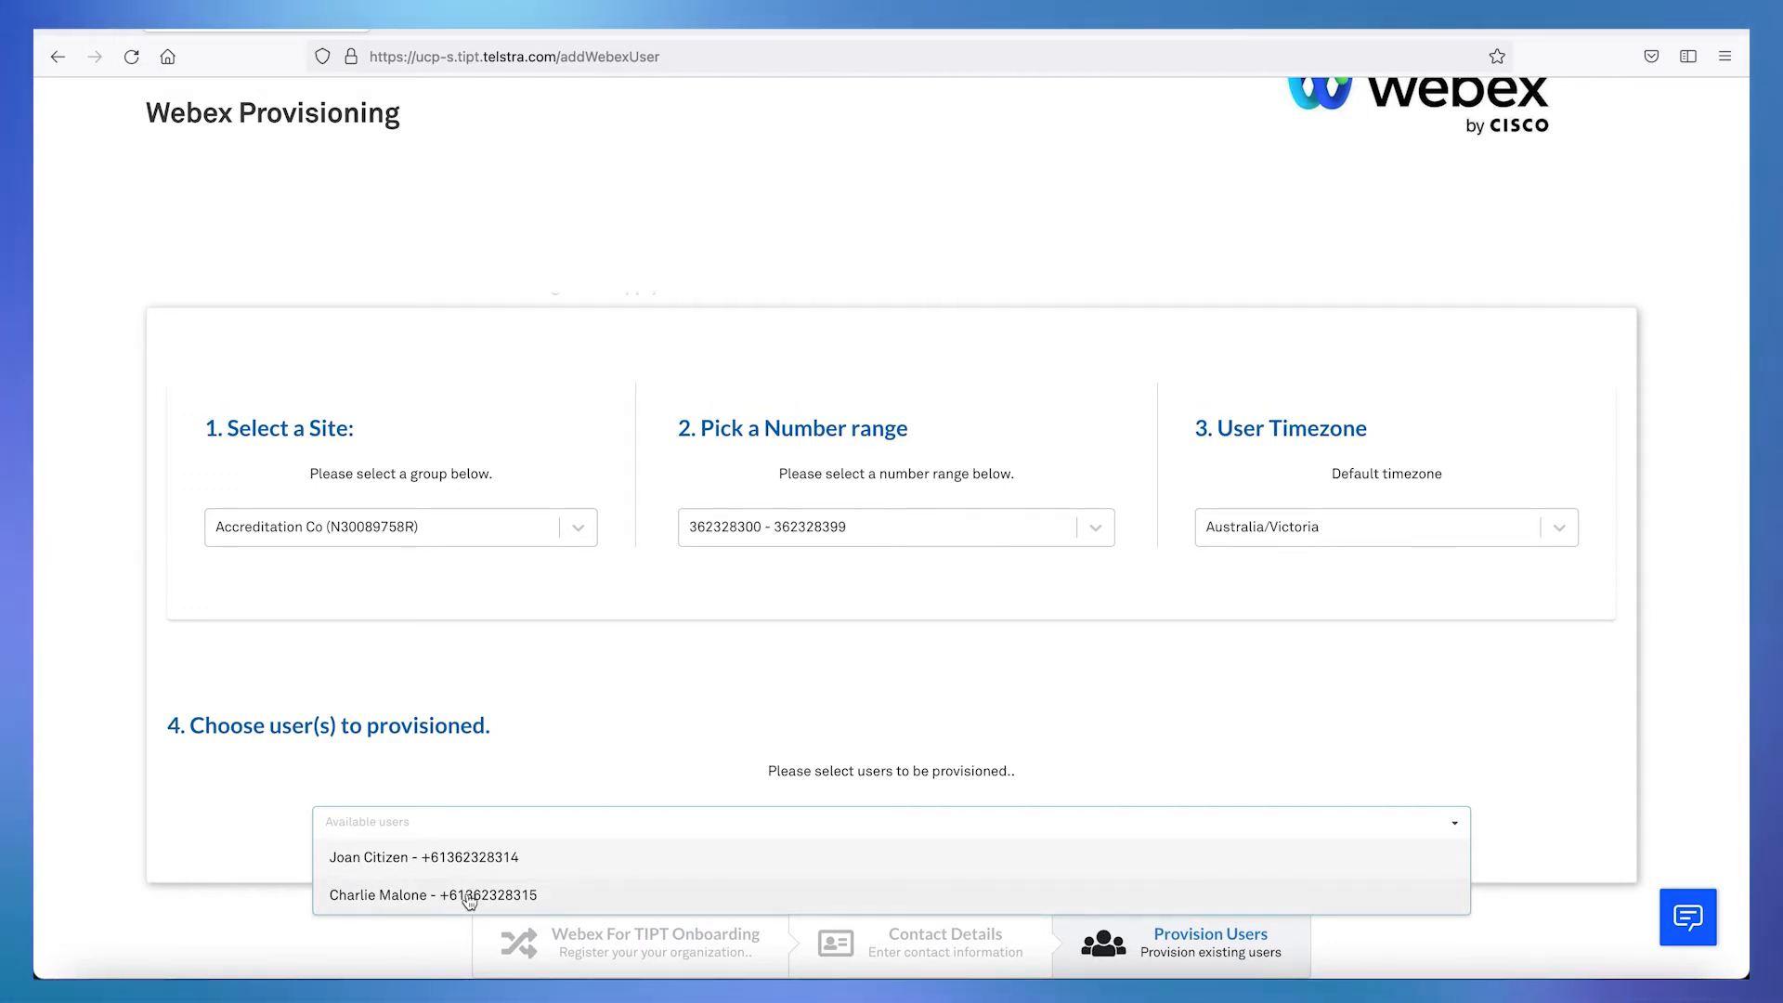
left_click(433, 896)
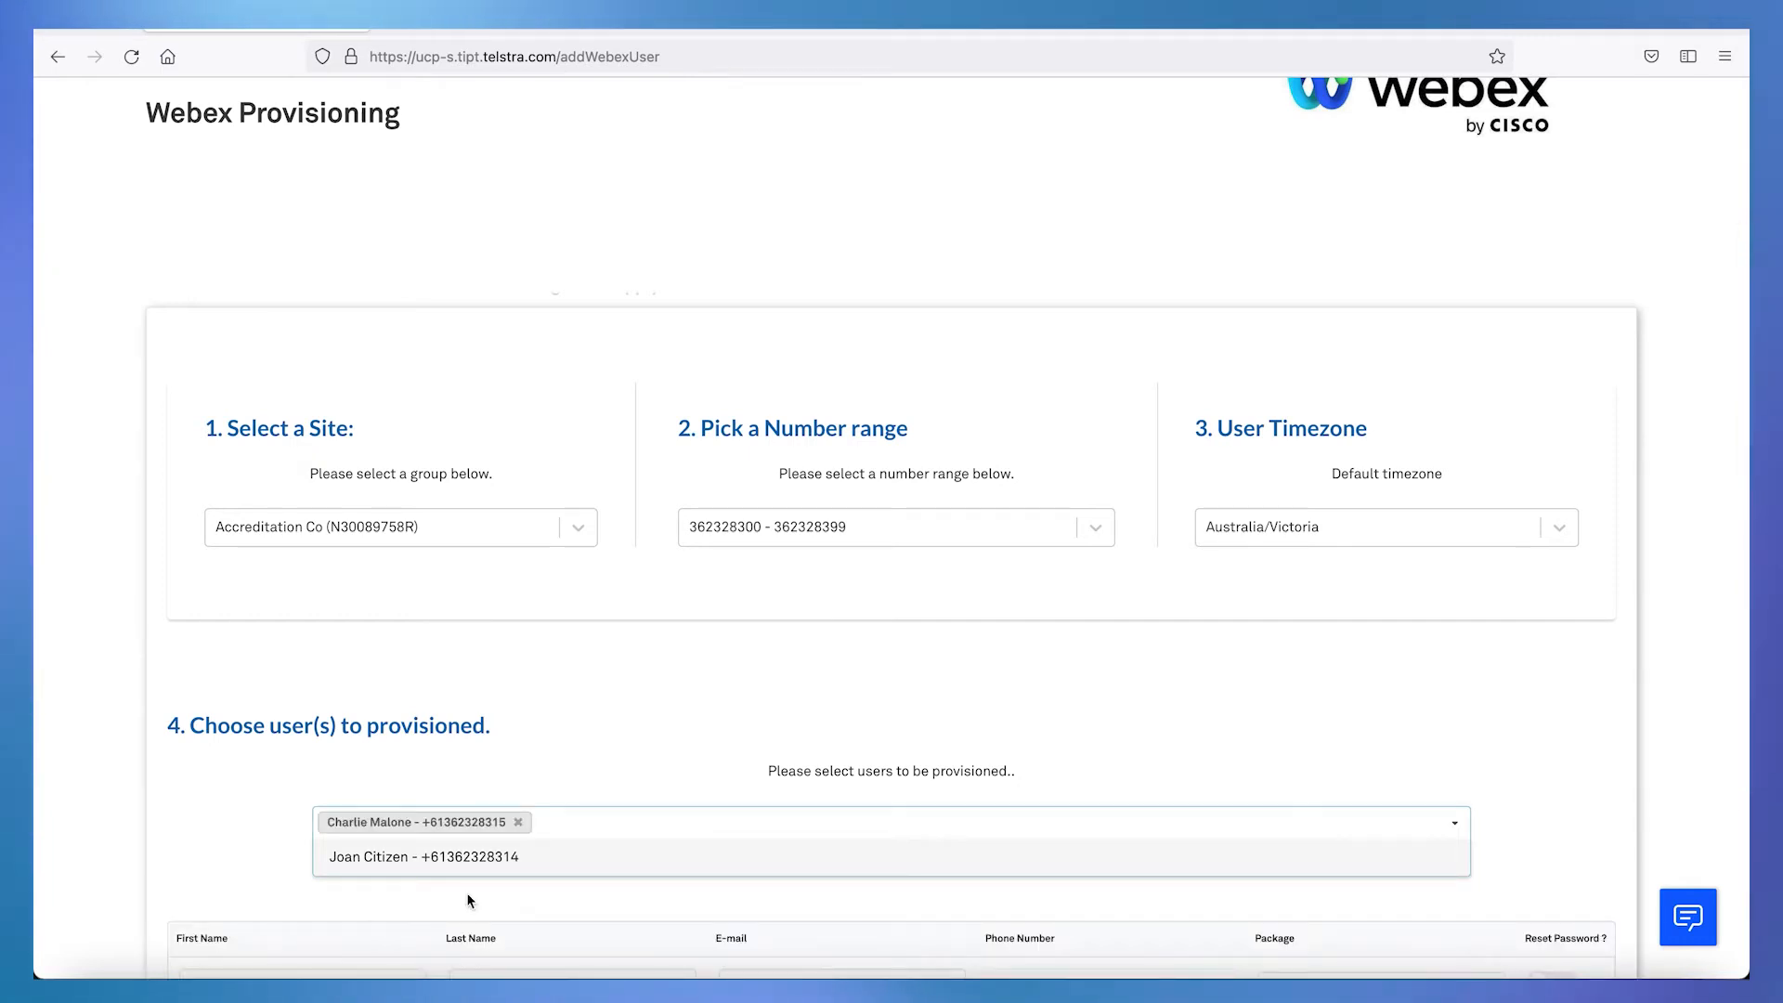
scroll("down", 3)
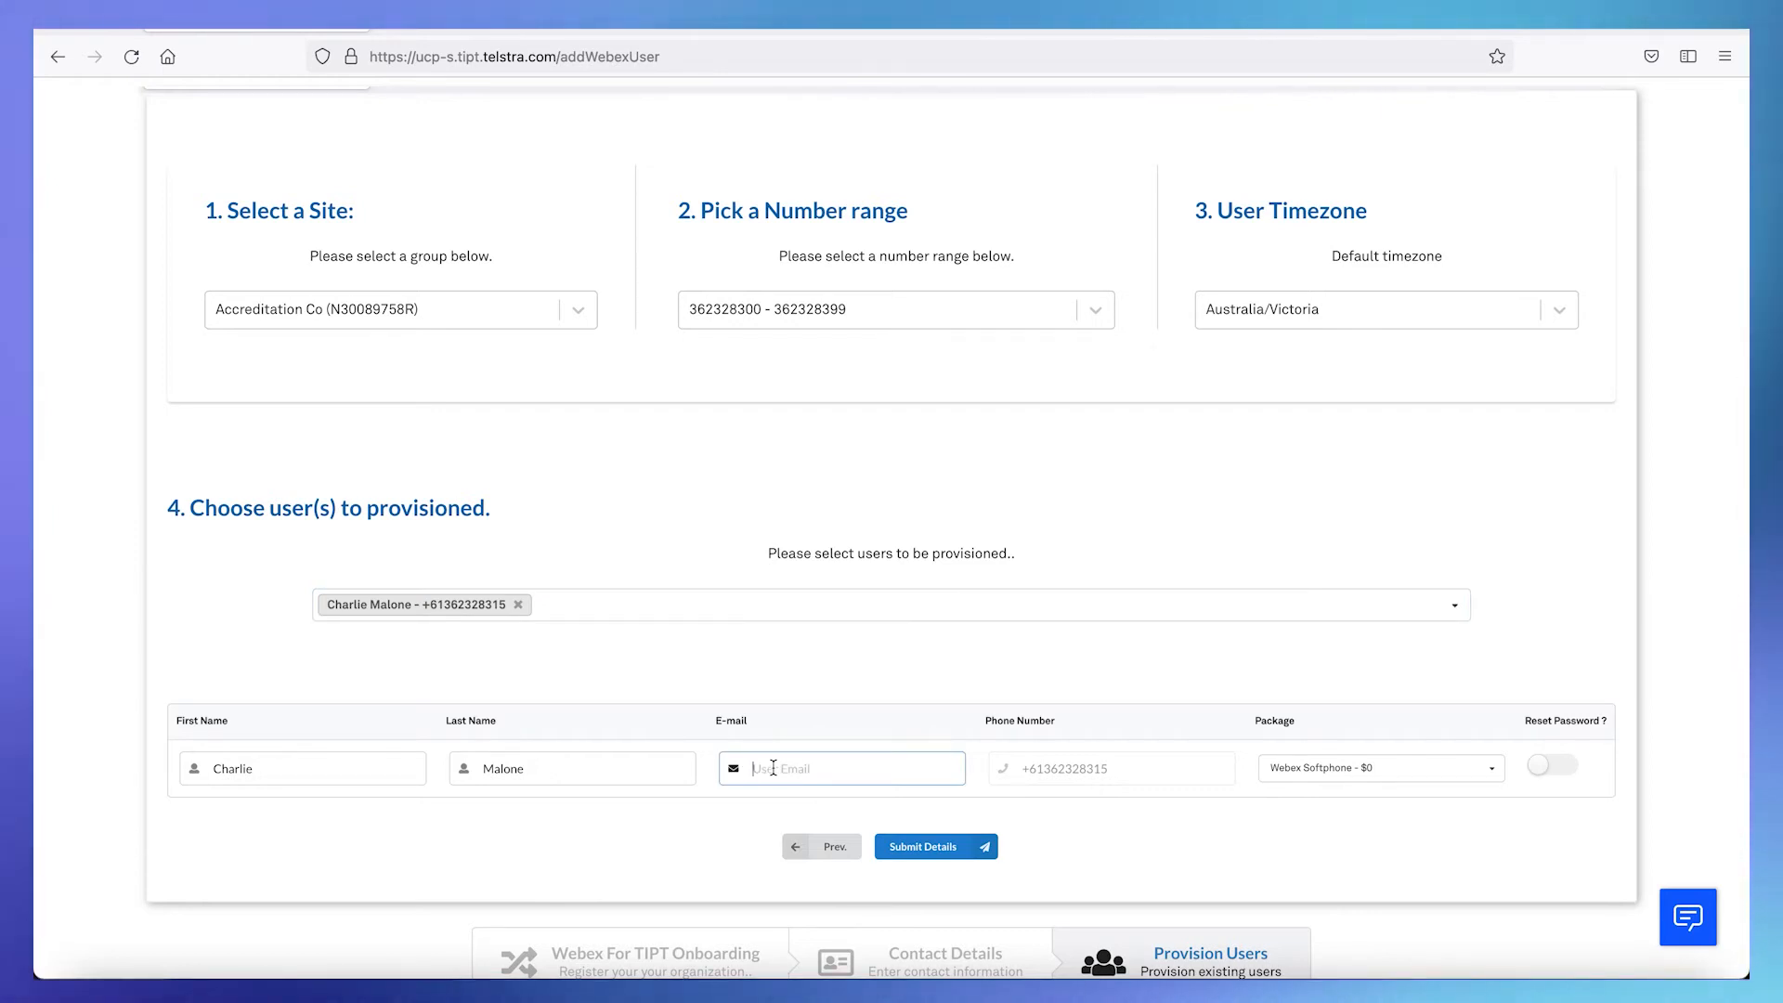
type("Chris")
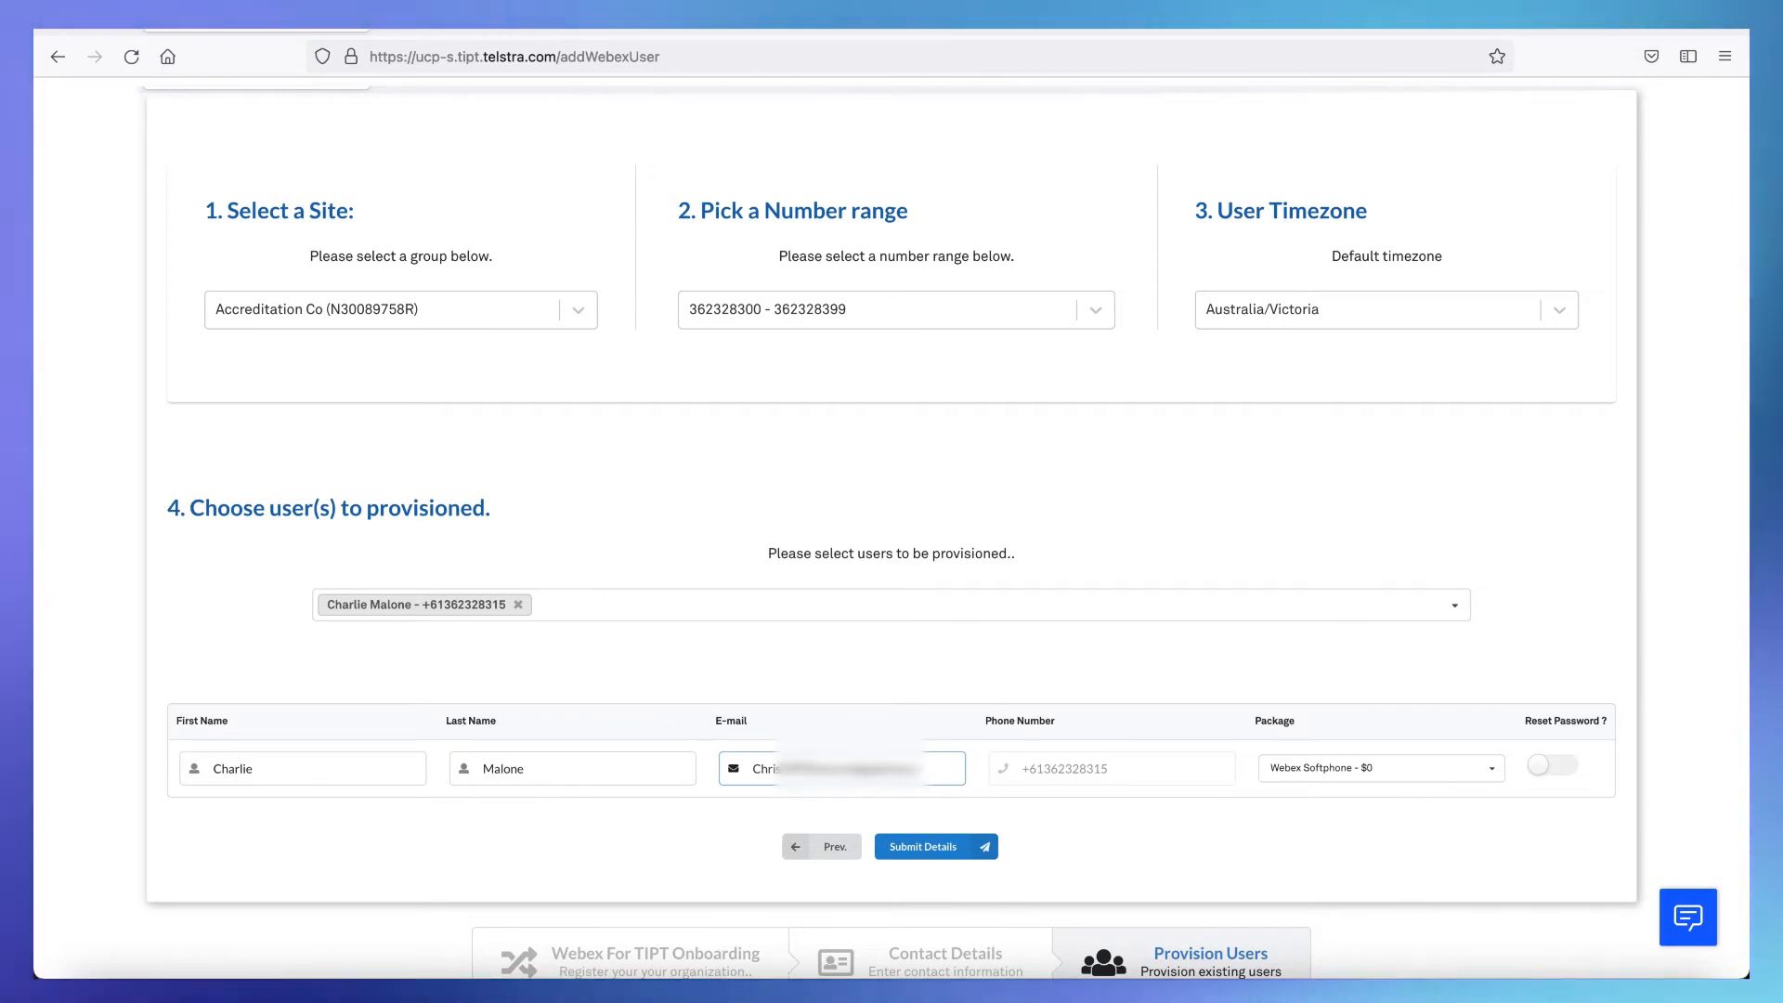
left_click(1379, 767)
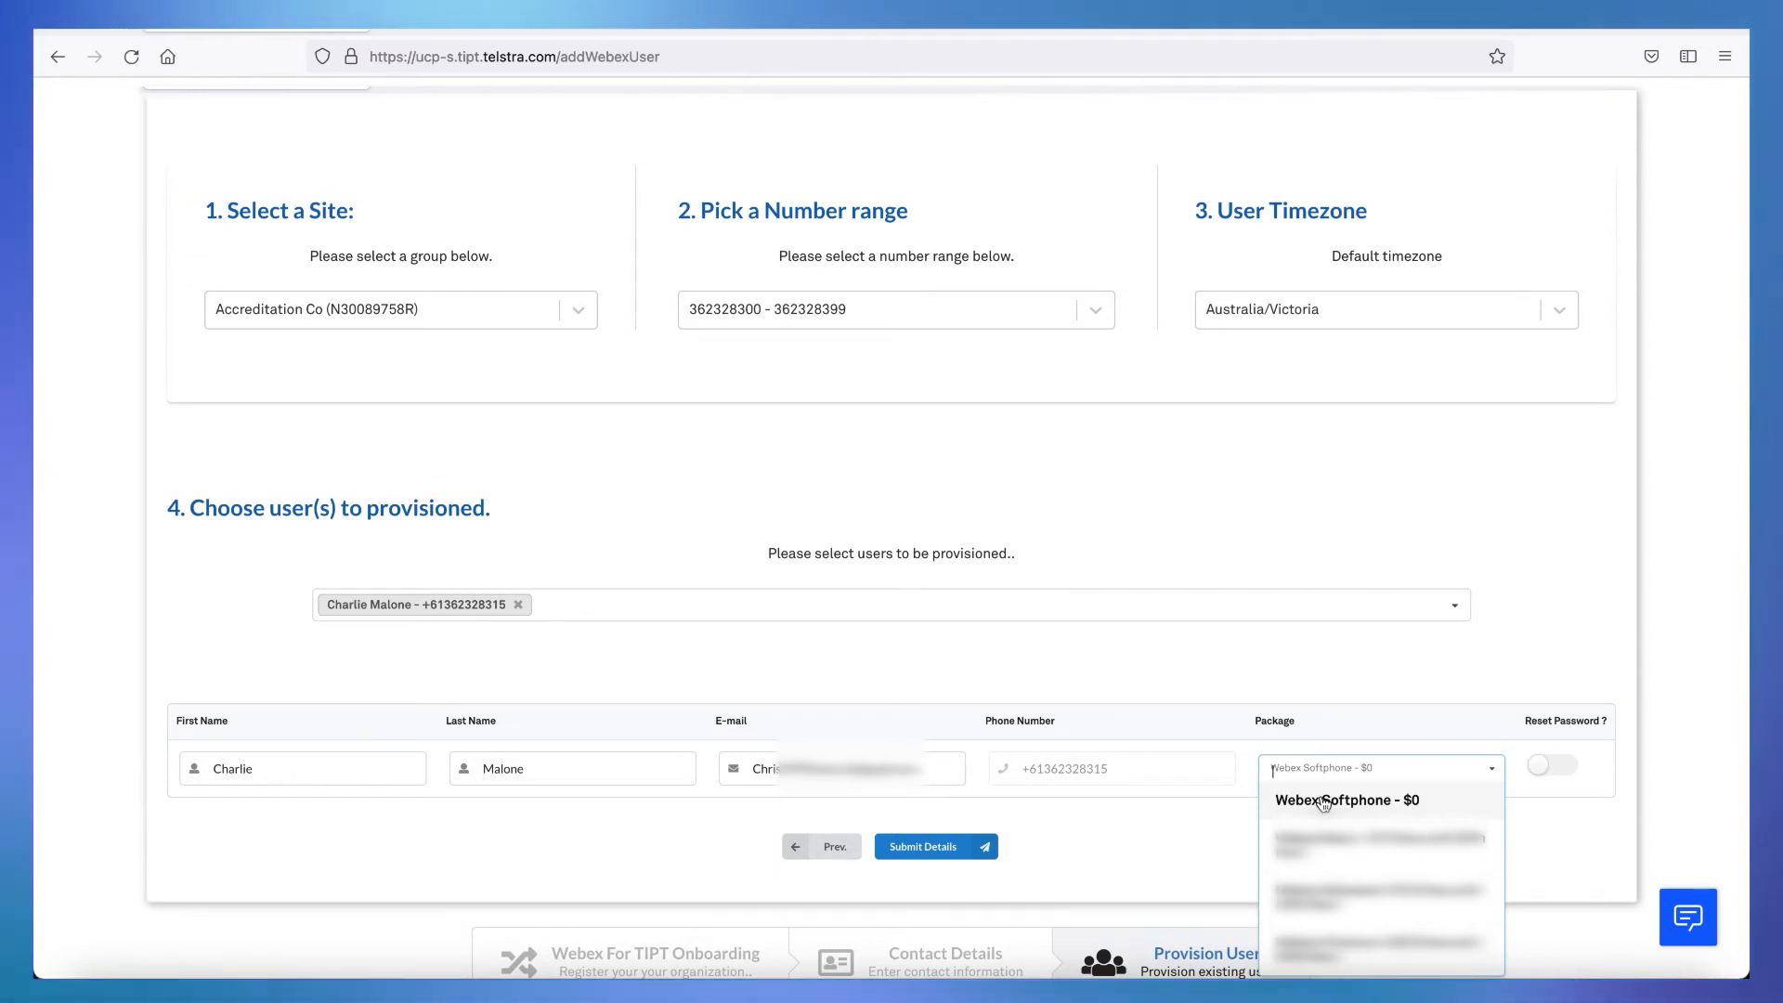
- Give Charlie the Webex Softphone - $0 package with Reset Password on, then add Joan Citizen
left_click(1347, 799)
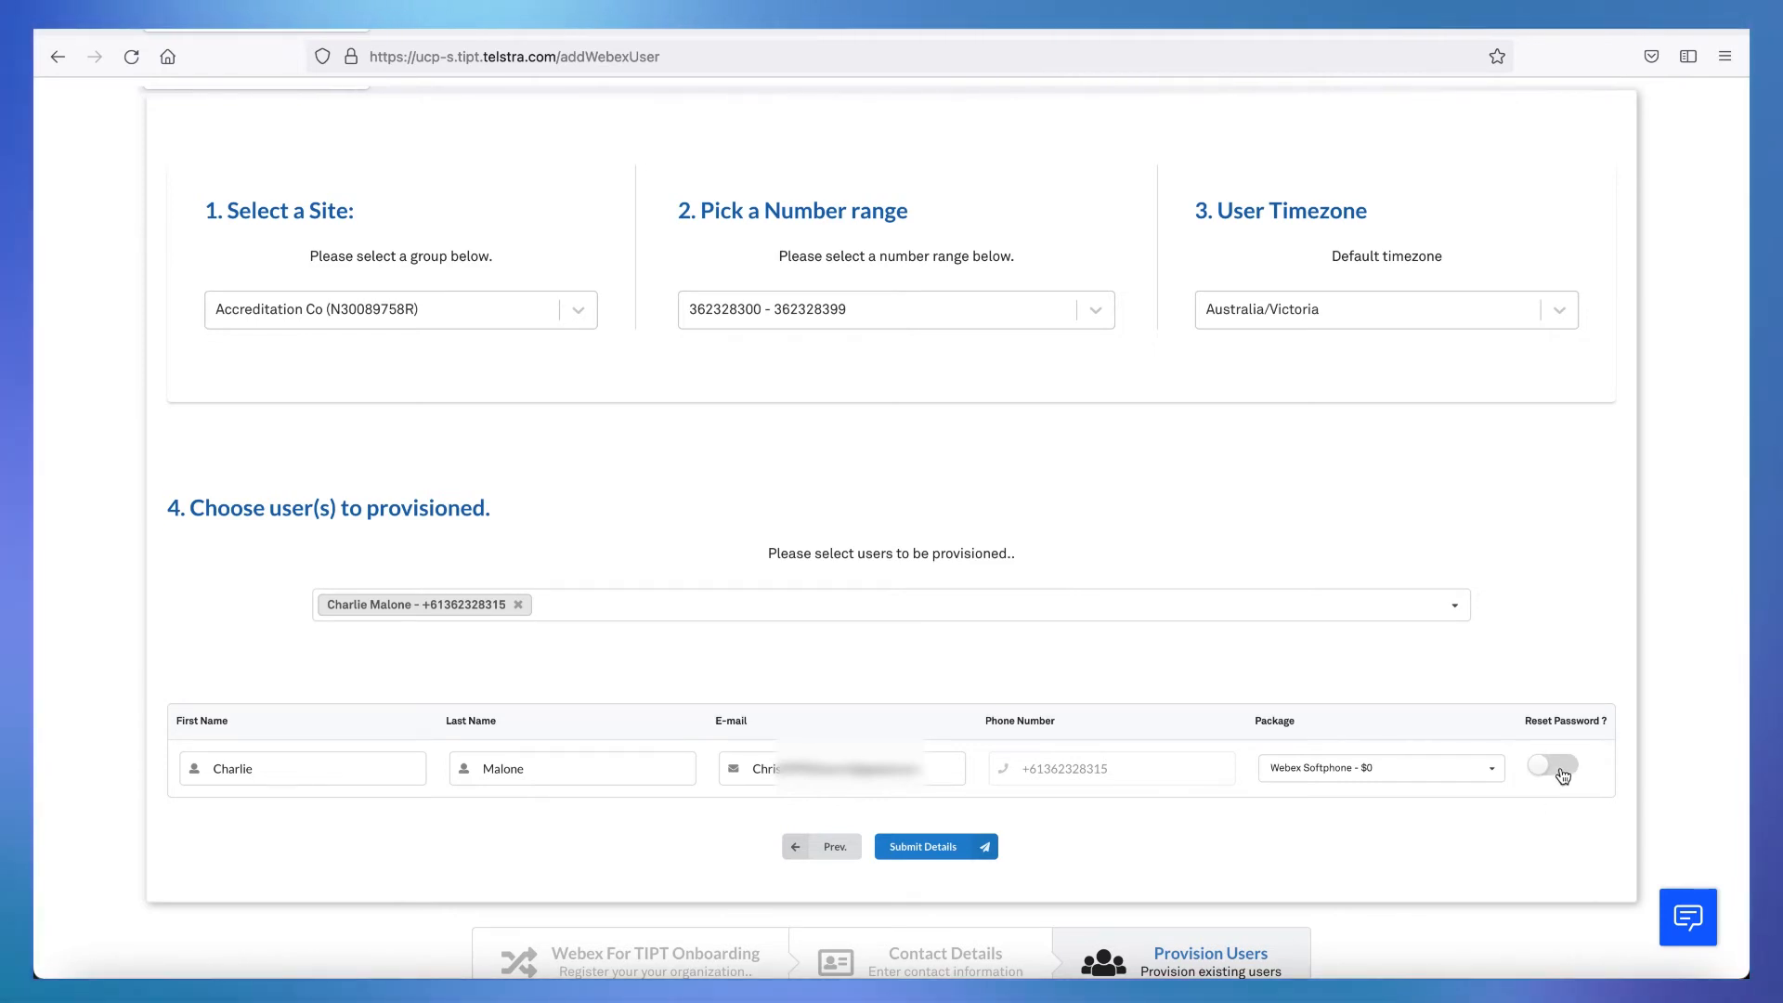
left_click(1553, 765)
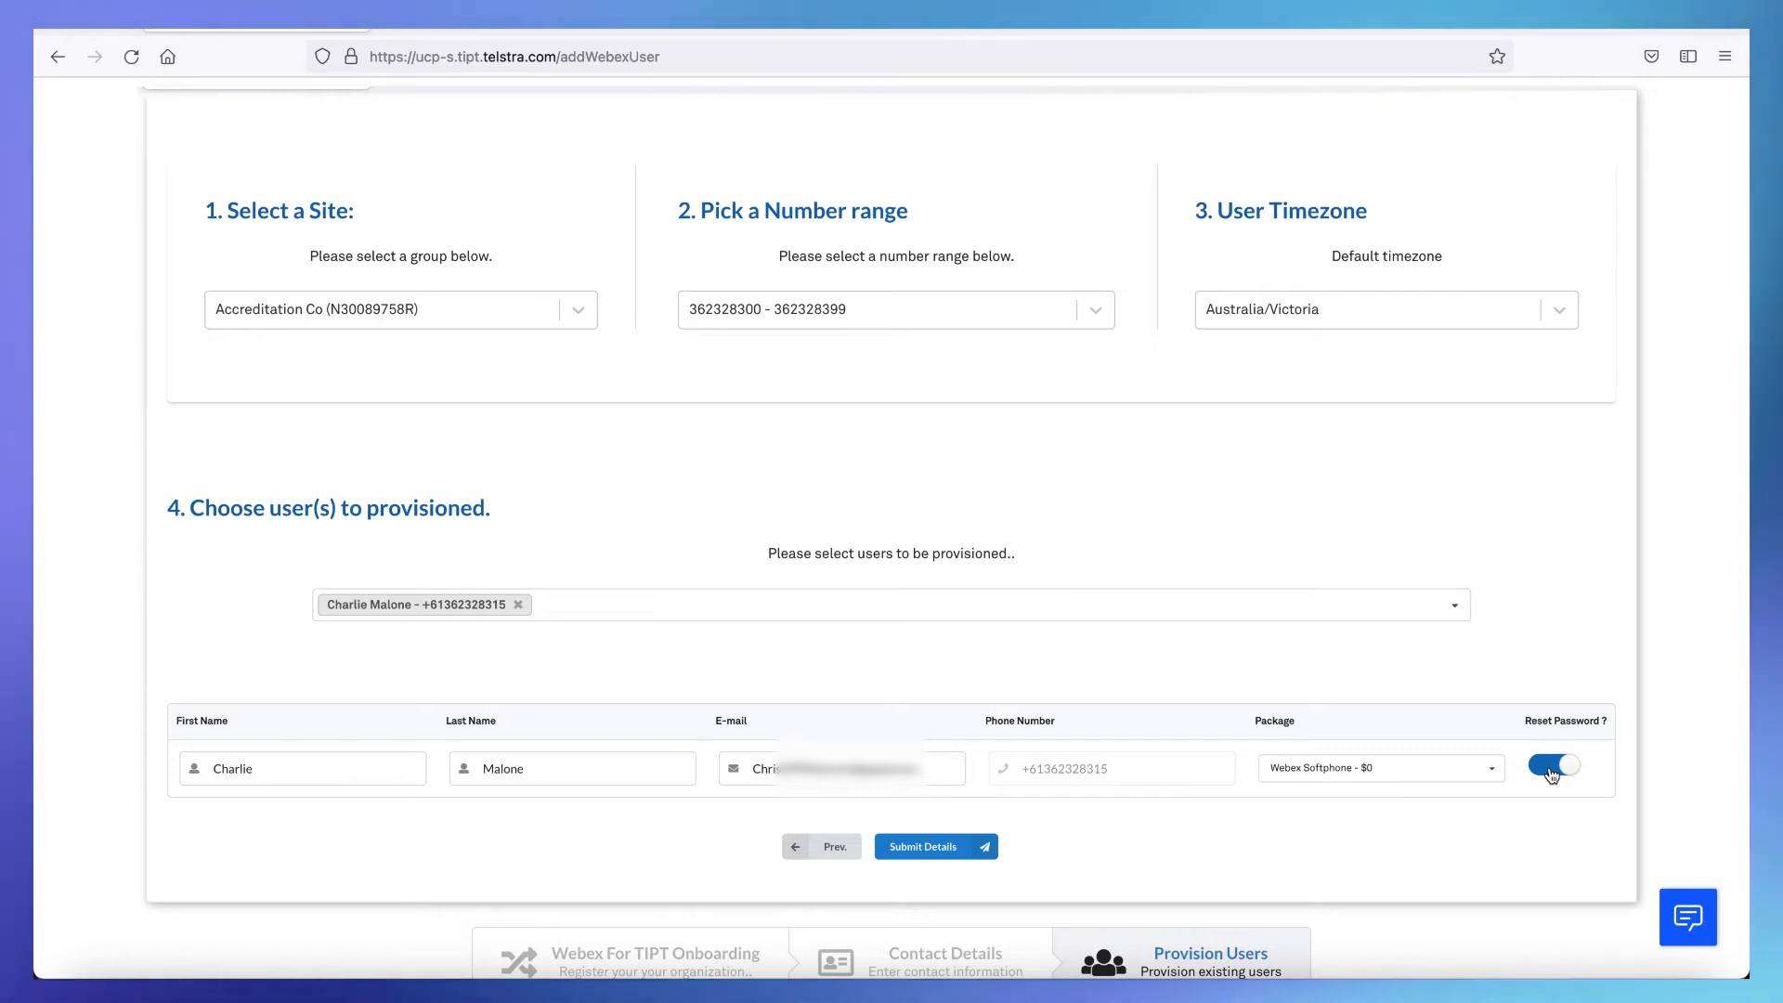
left_click(1552, 763)
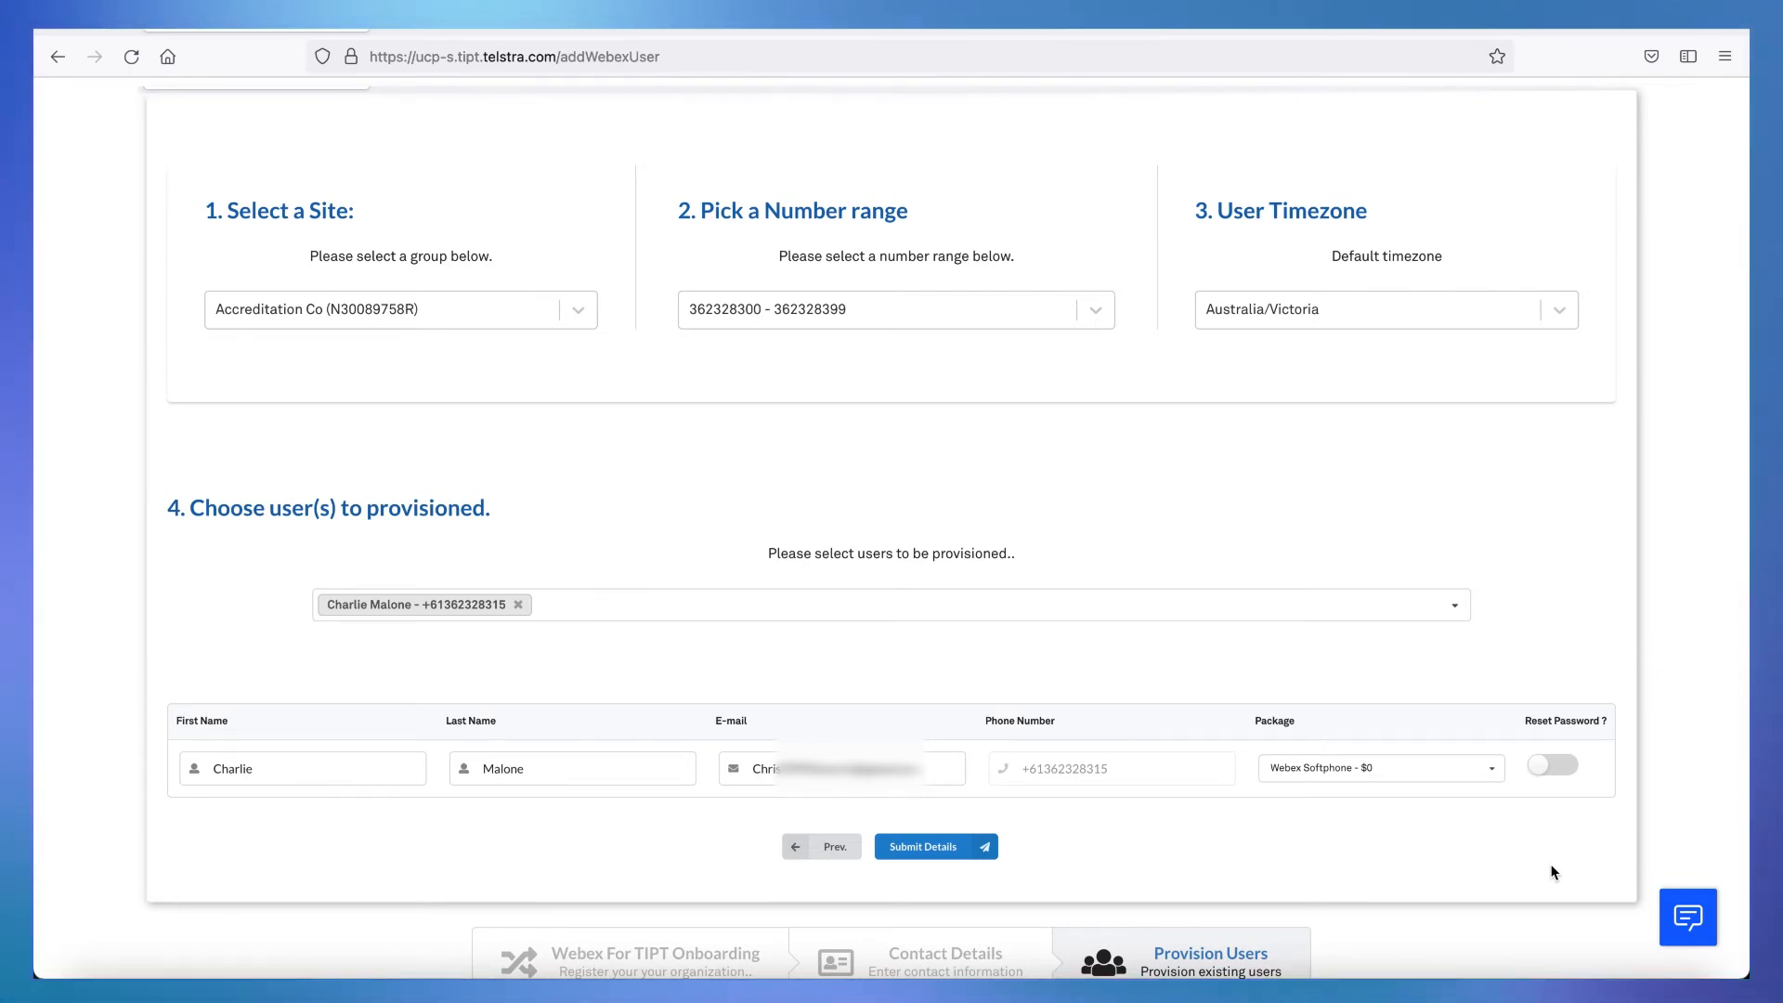
left_click(1551, 763)
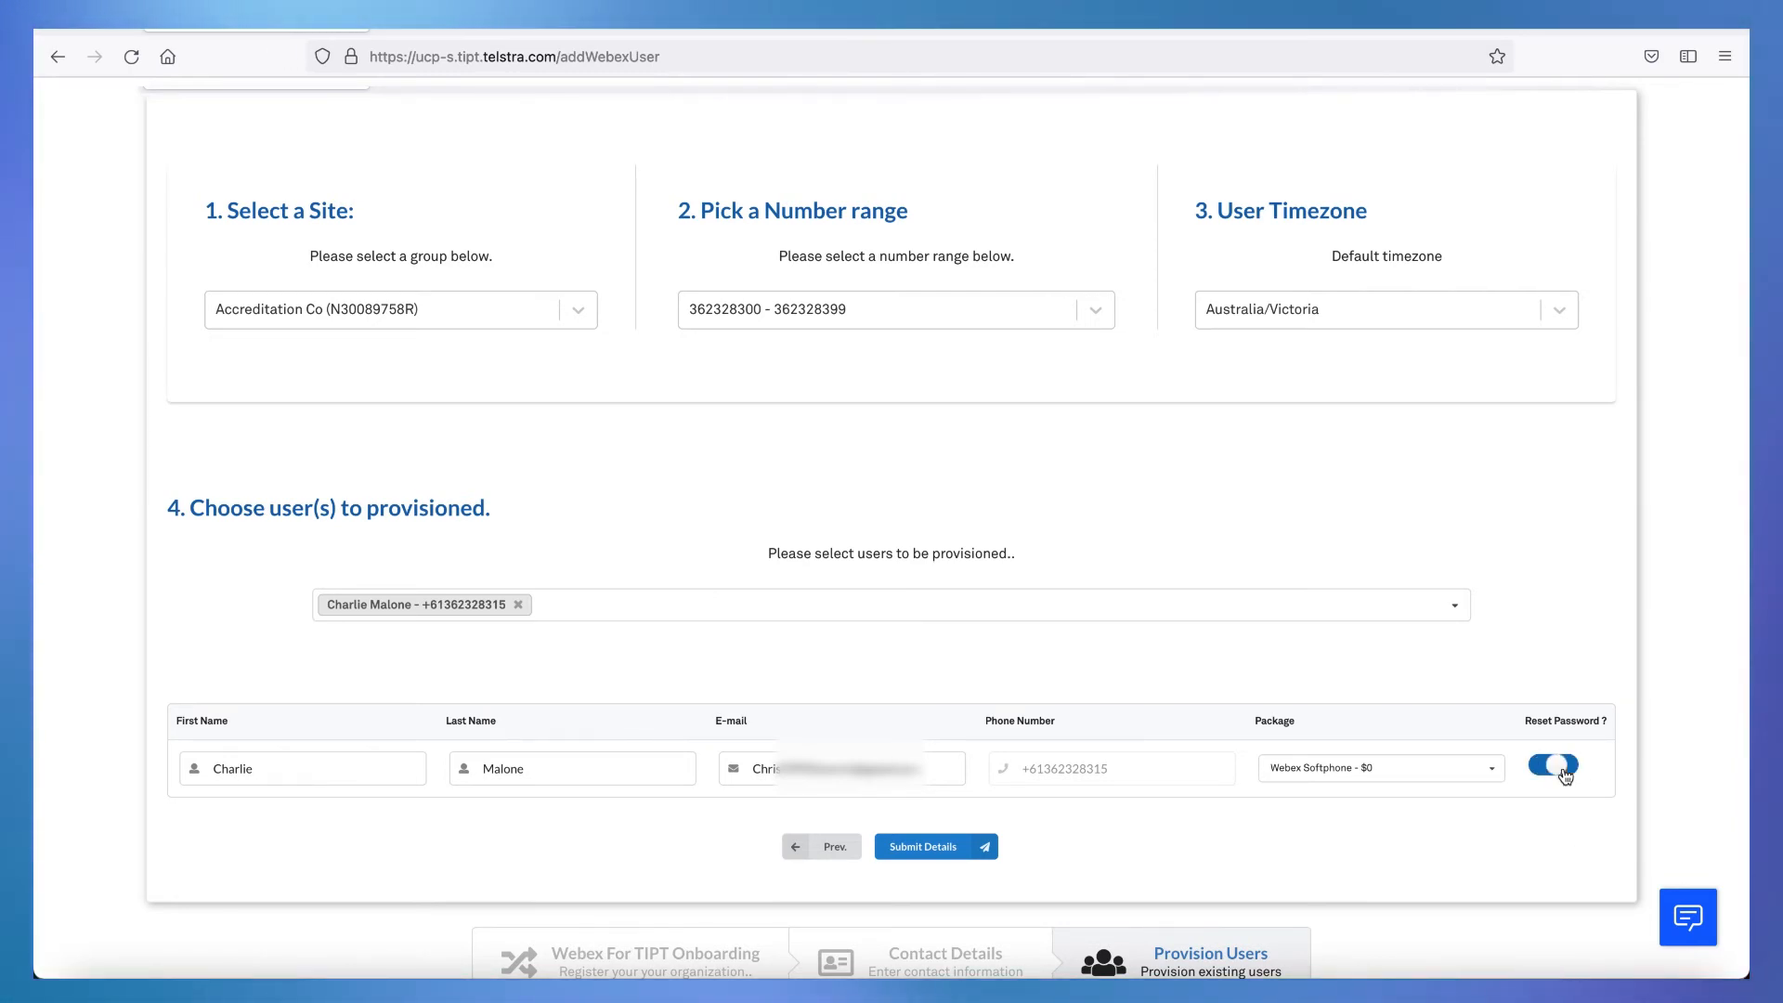
left_click(1553, 766)
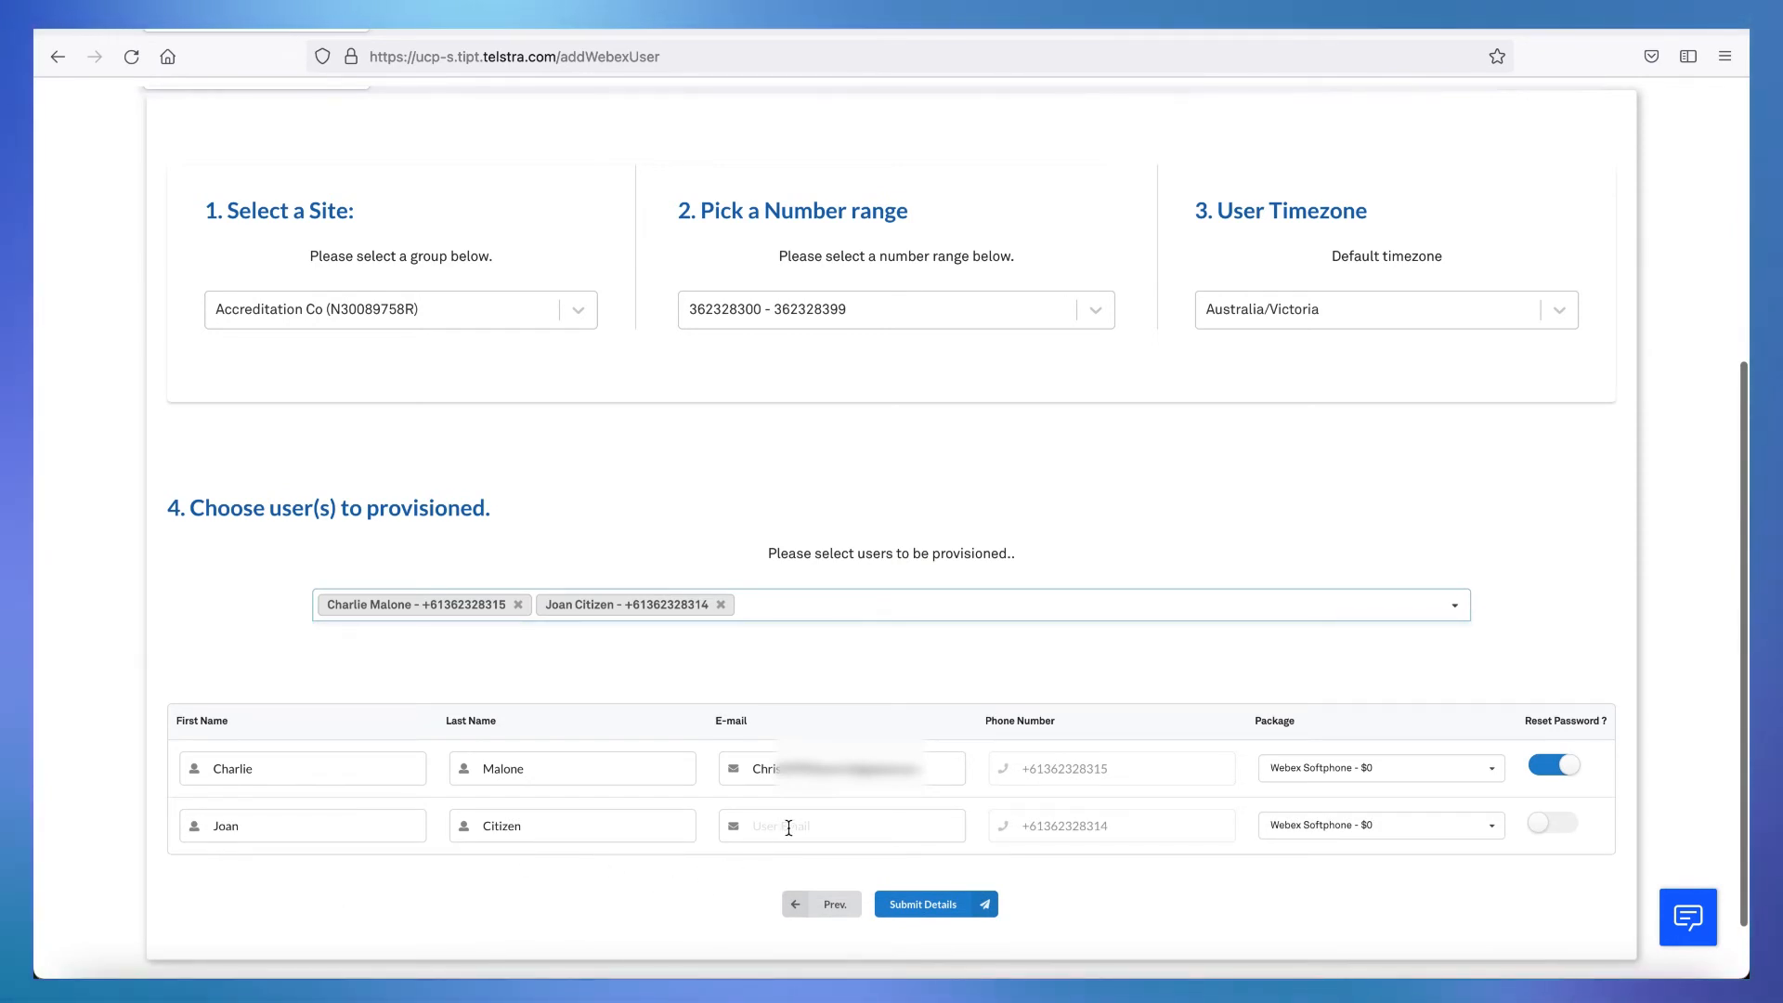
left_click(841, 824)
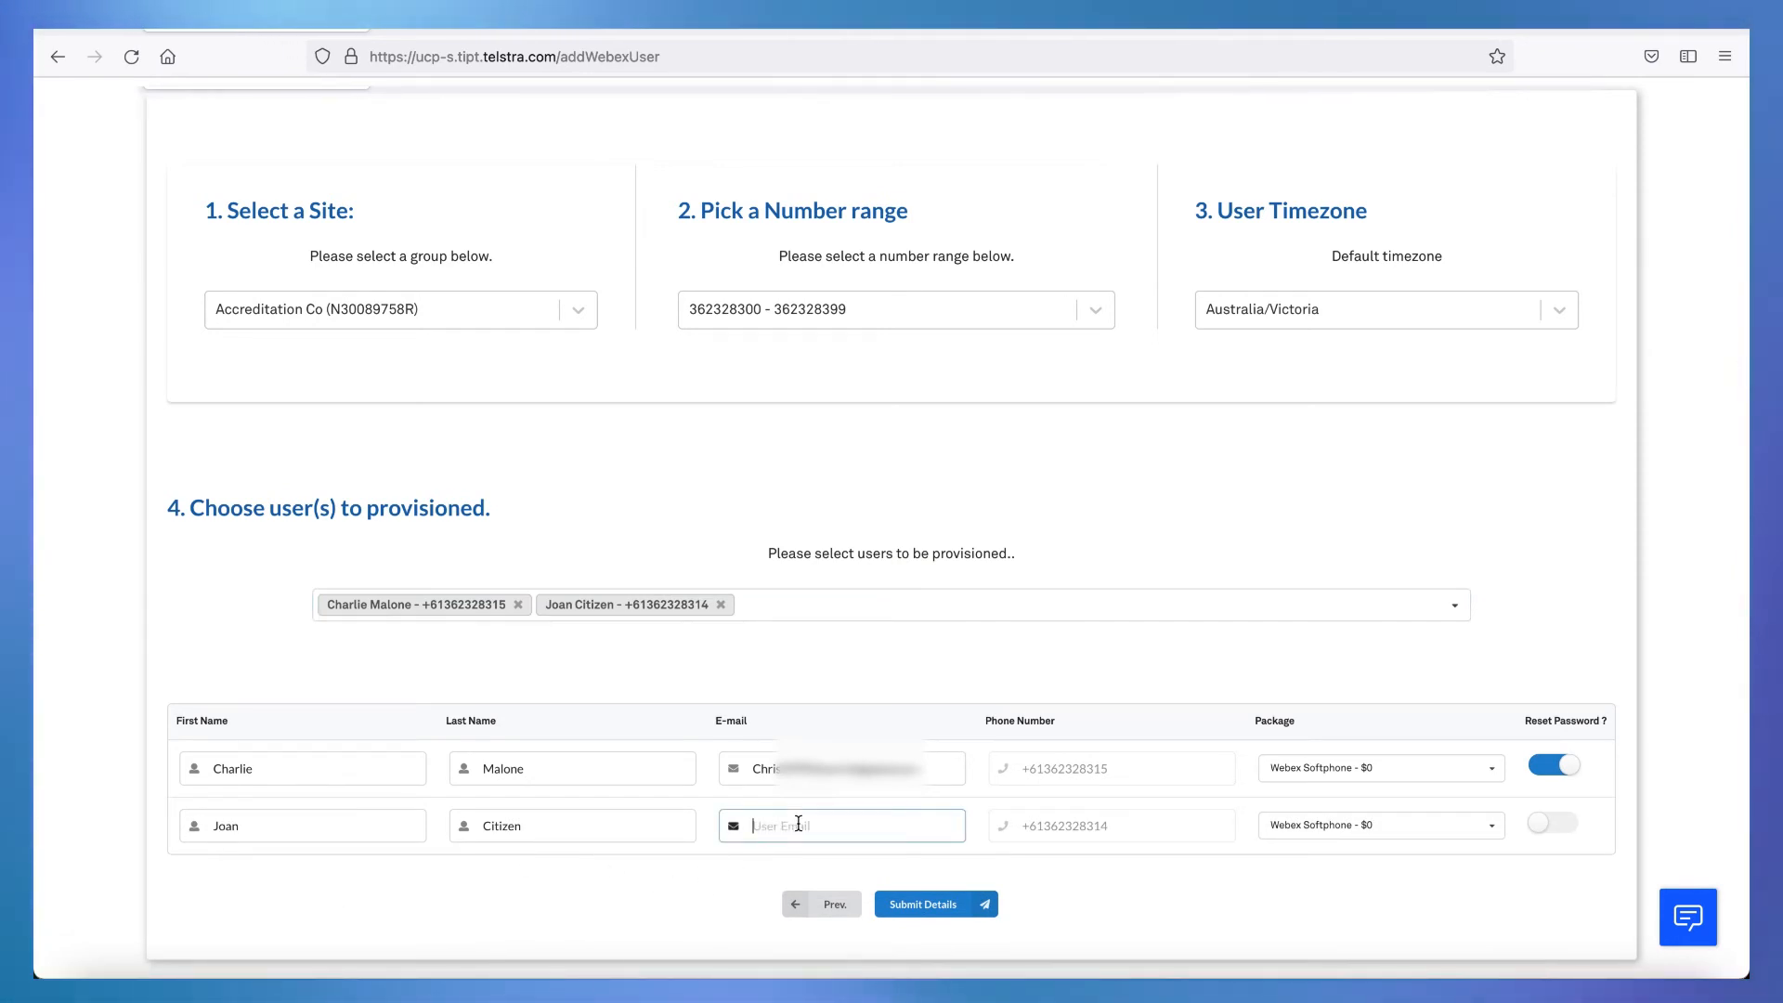
left_click(841, 825)
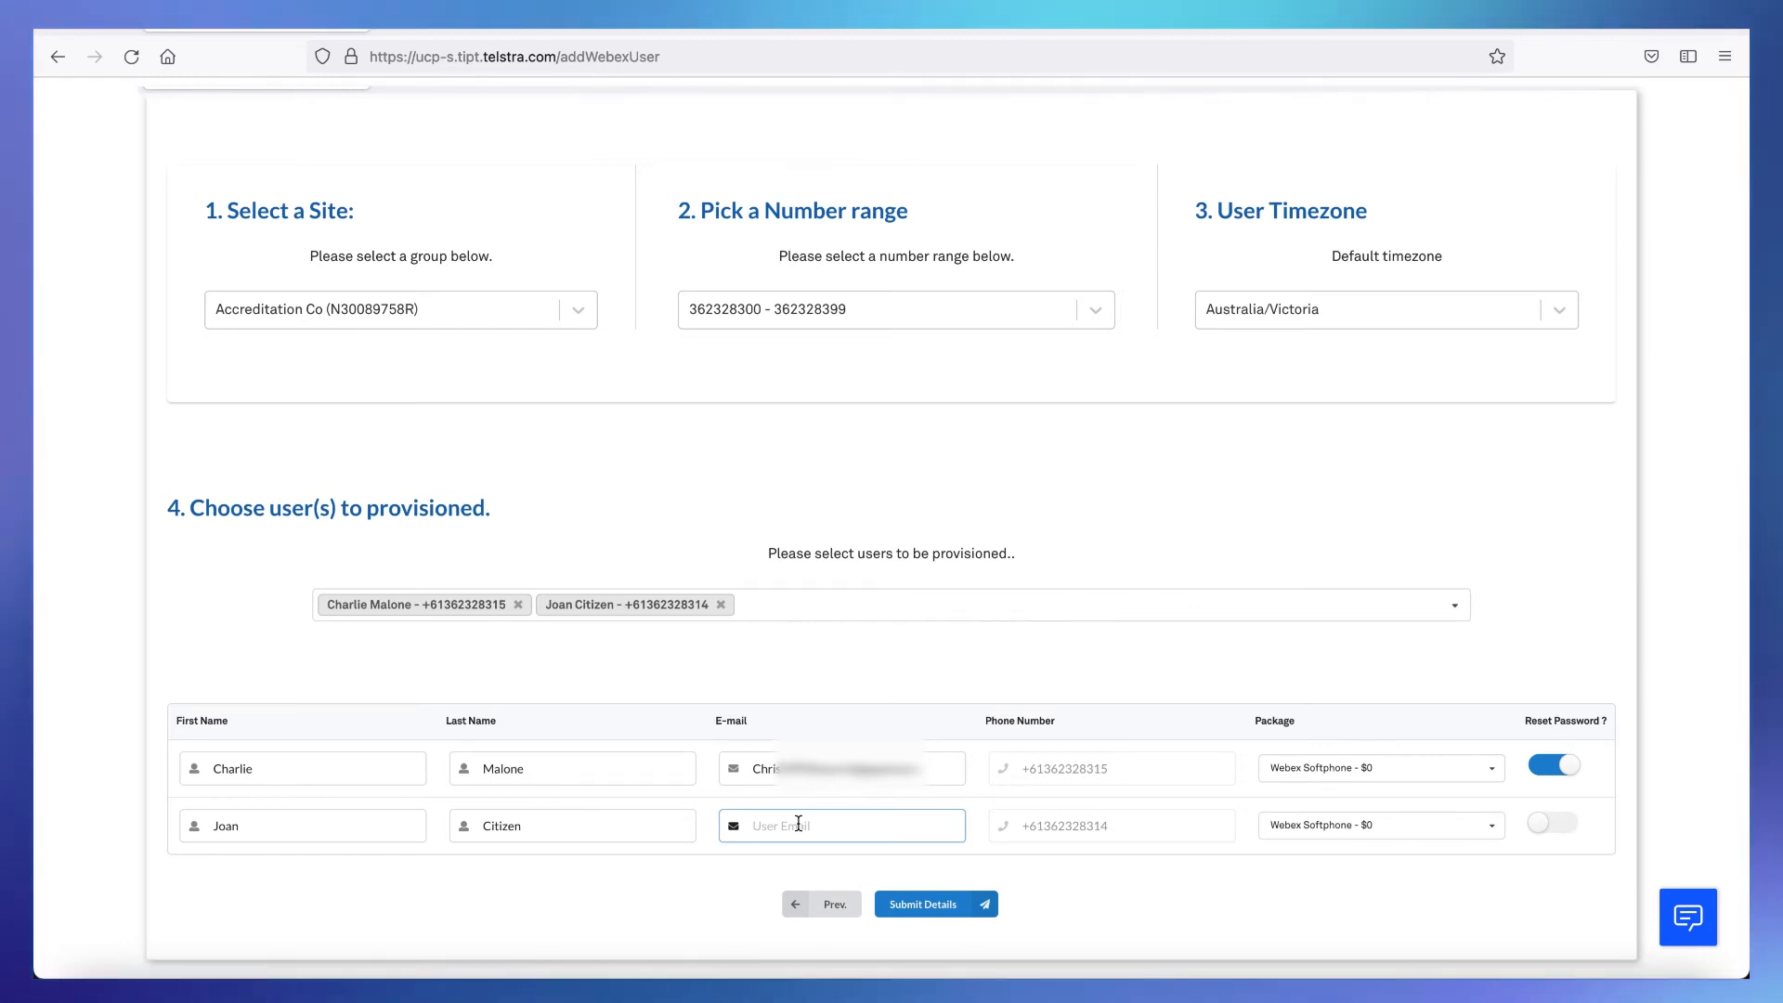
type("Chris")
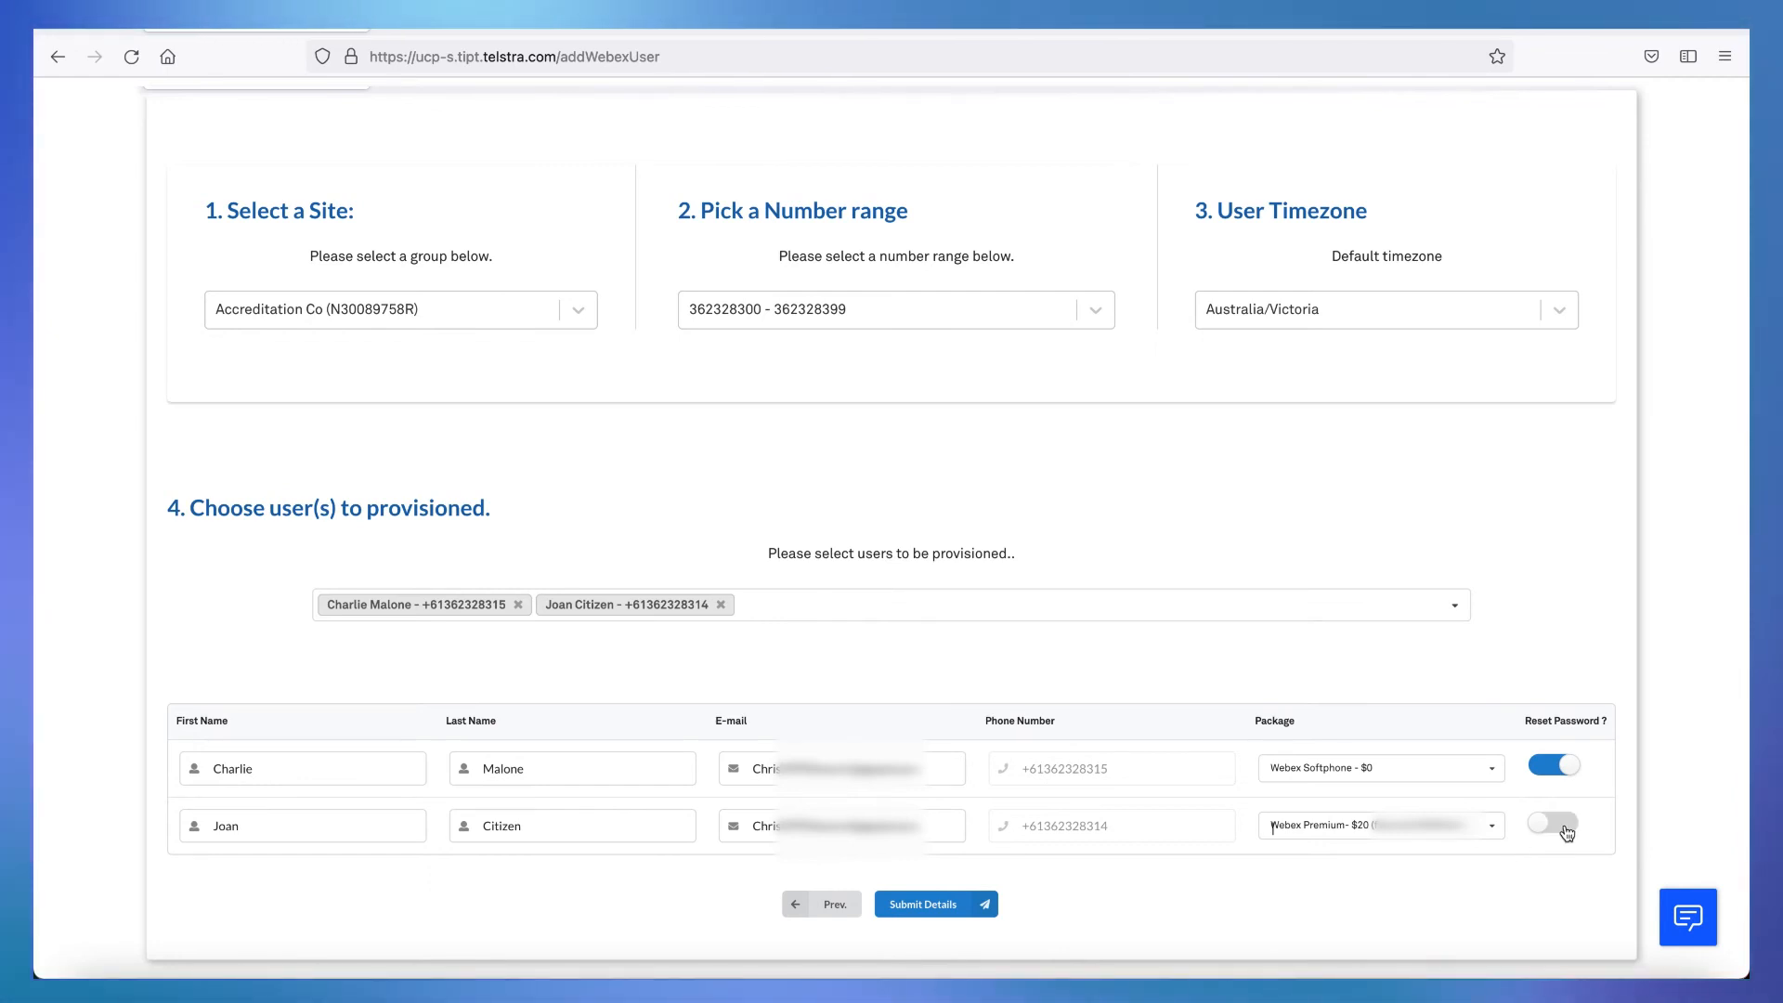
left_click(1553, 823)
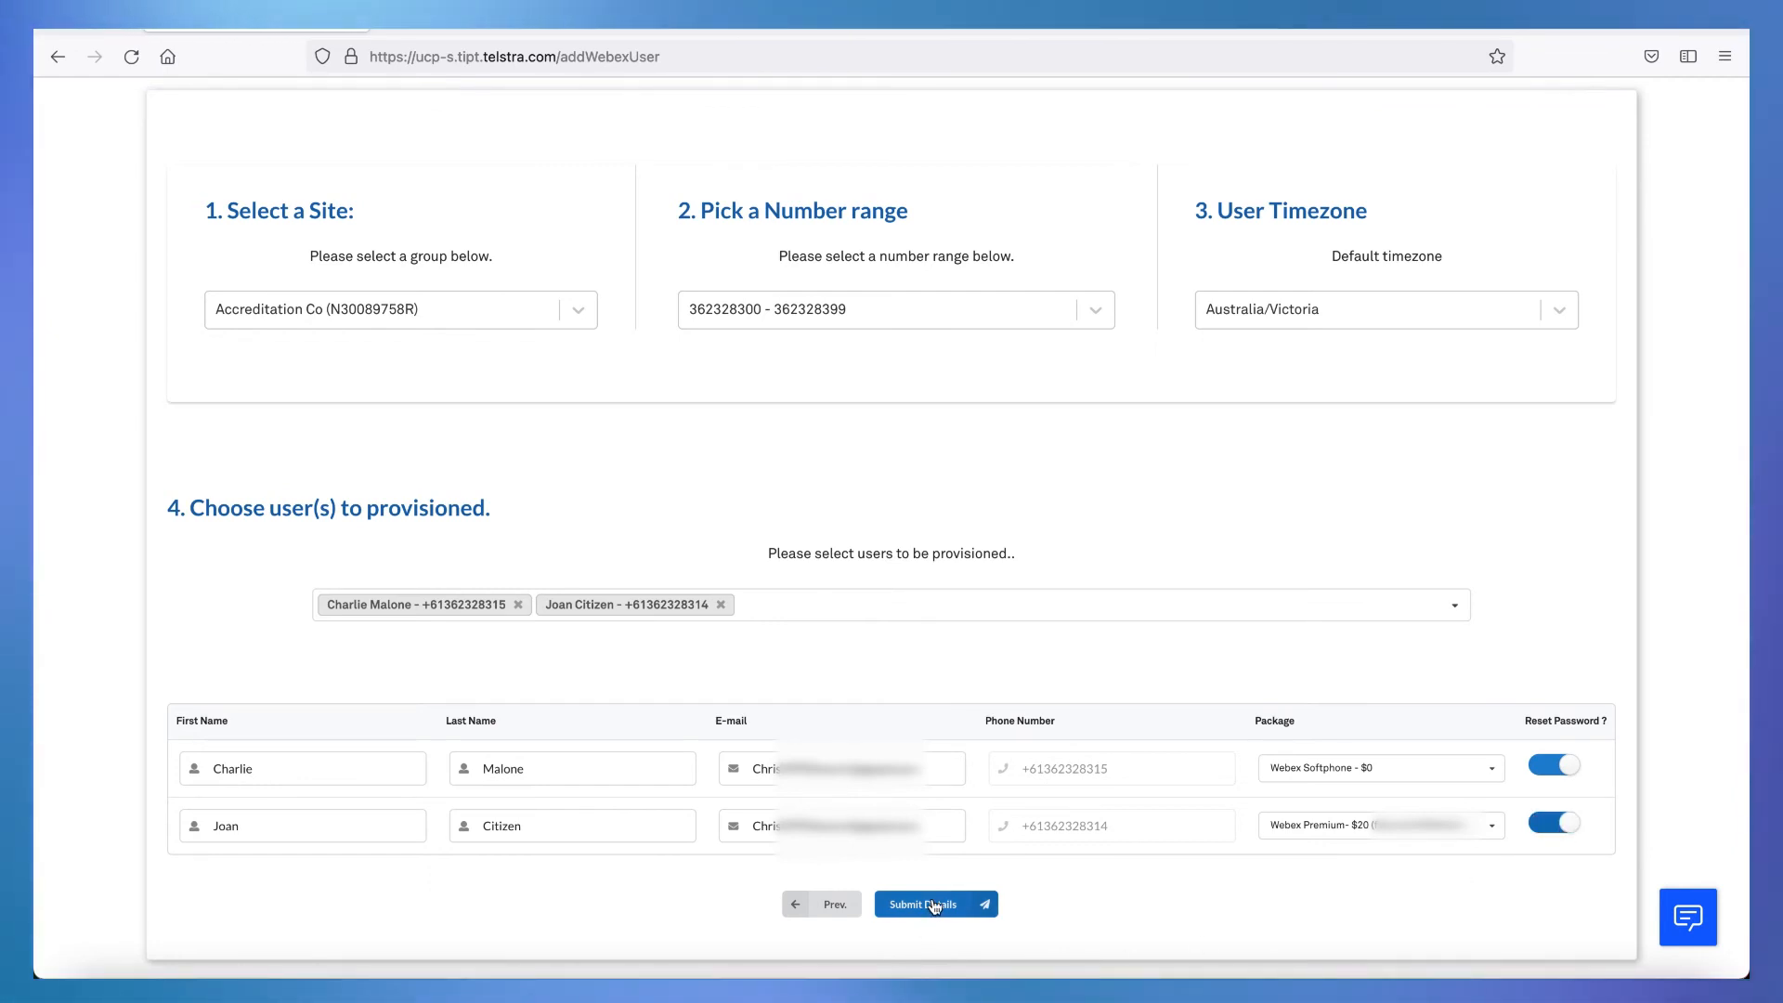
left_click(928, 905)
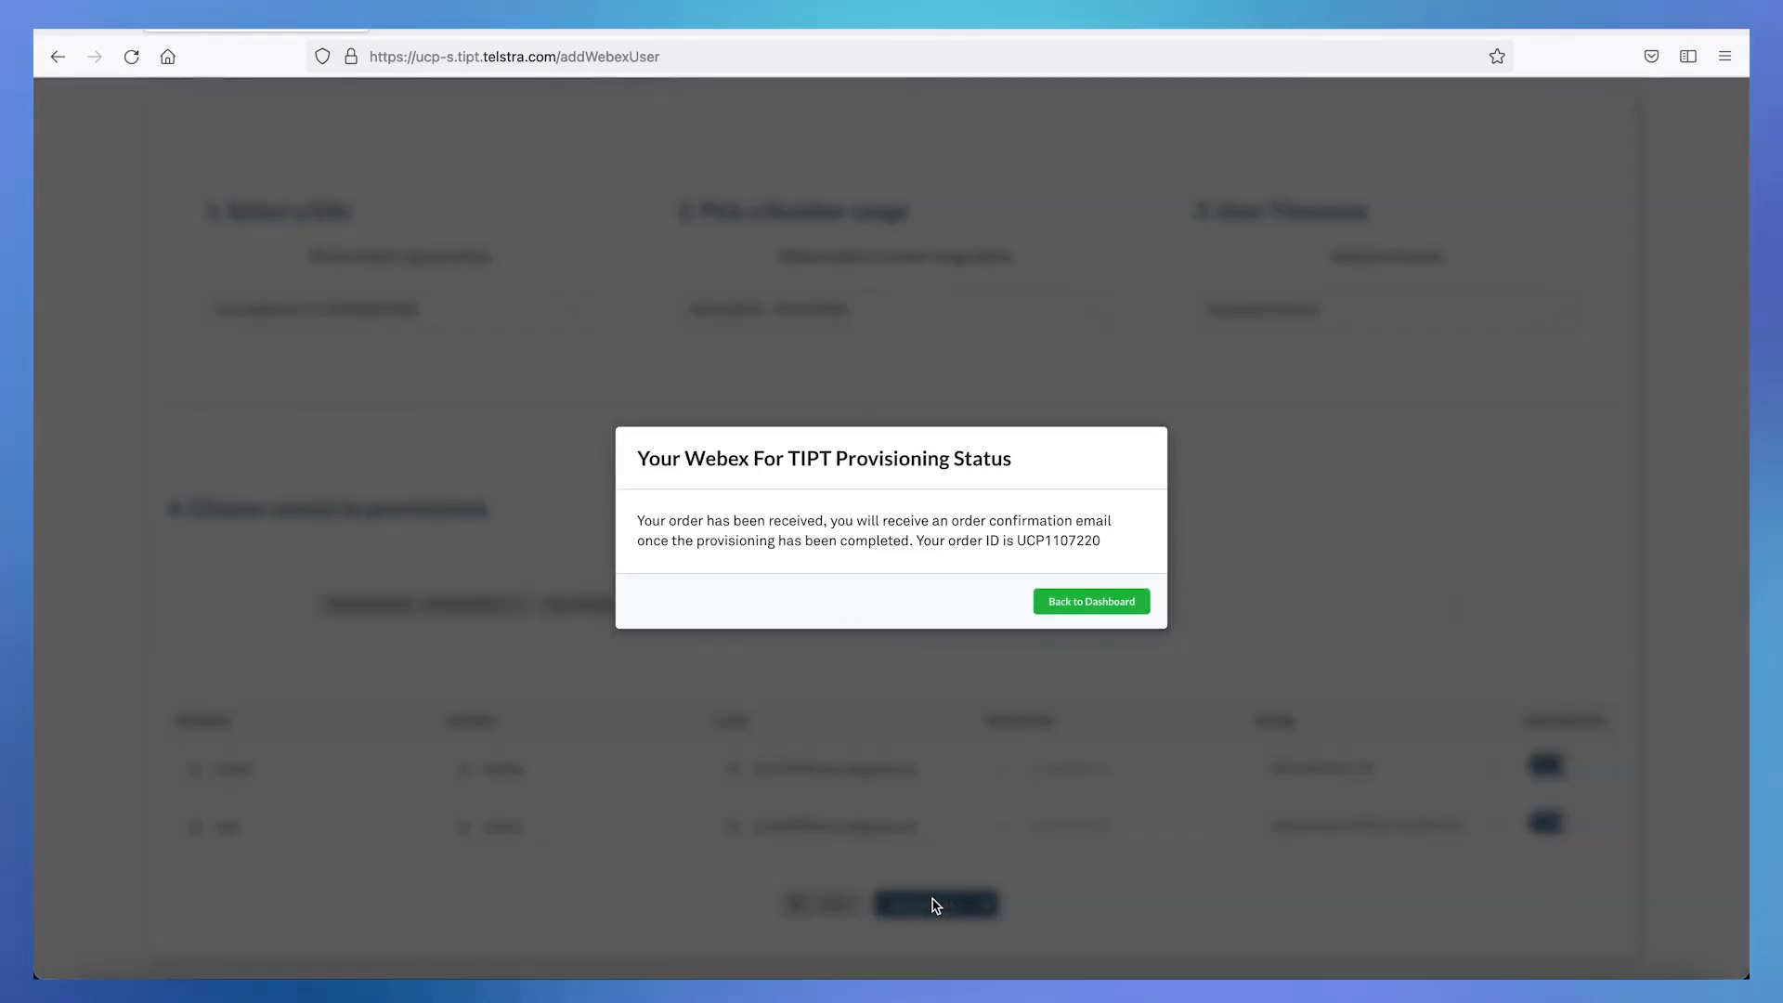